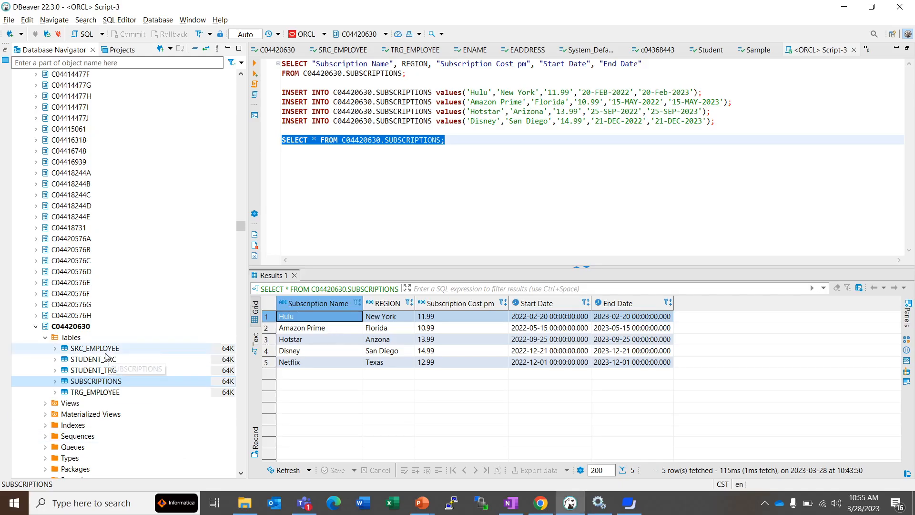
mouse_move(96, 382)
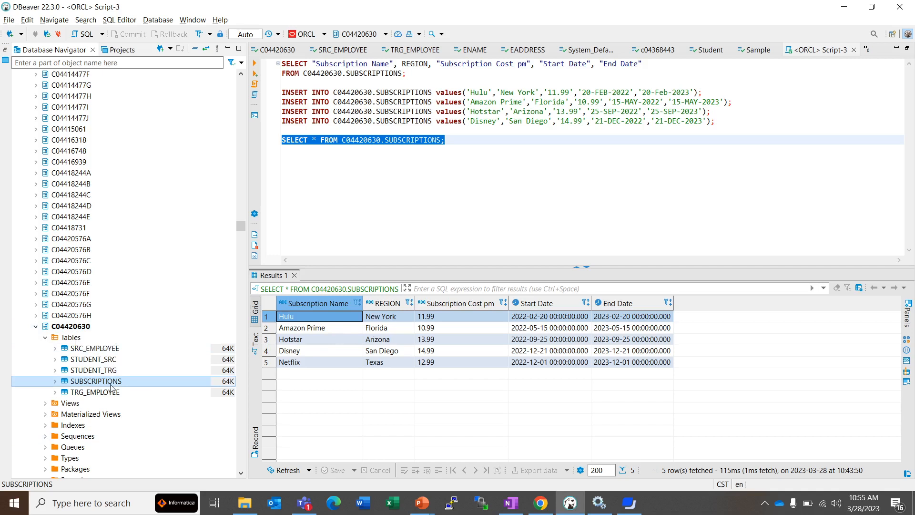
mouse_move(397, 429)
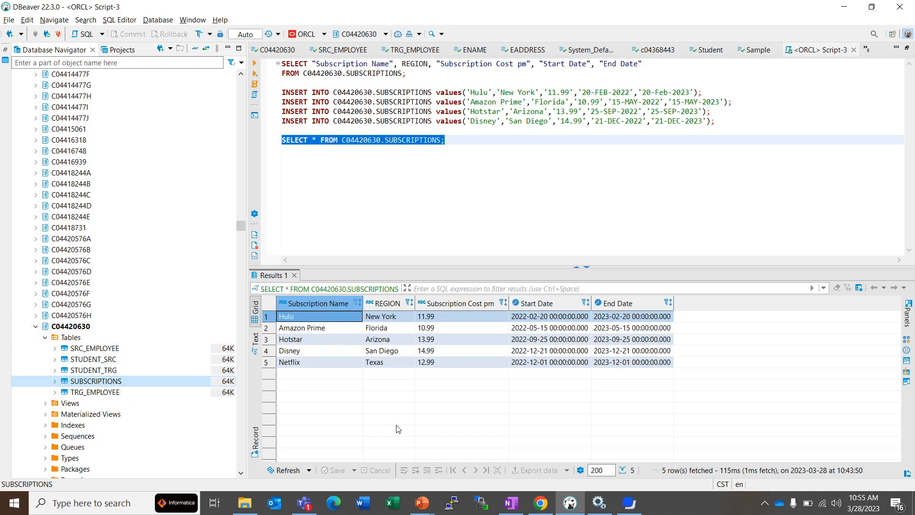
mouse_move(785, 314)
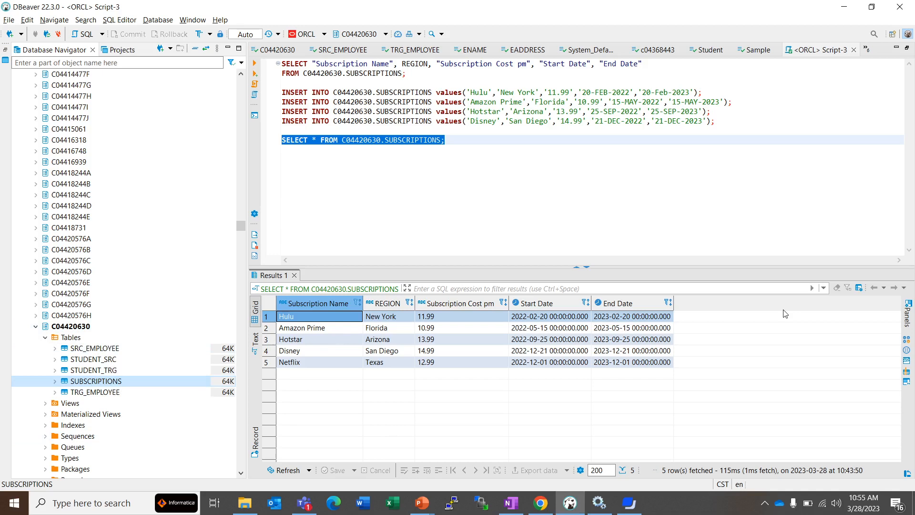
Bring up the open-windows switcher to reach the Metadata Command Center browser window
key("alt+tab")
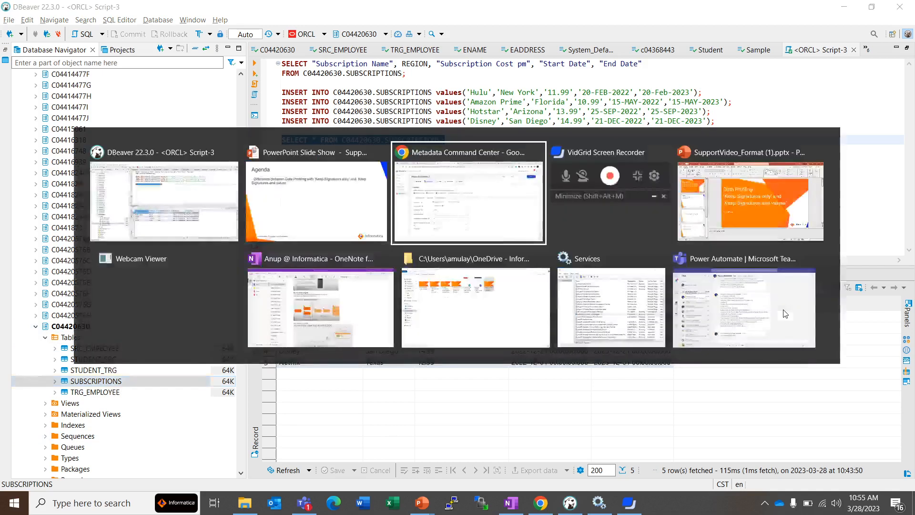
left_click(467, 201)
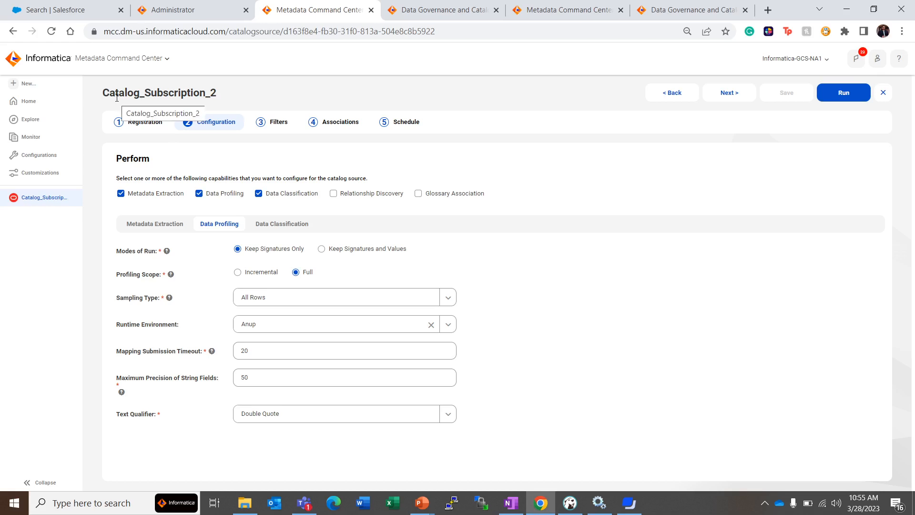
mouse_move(247, 99)
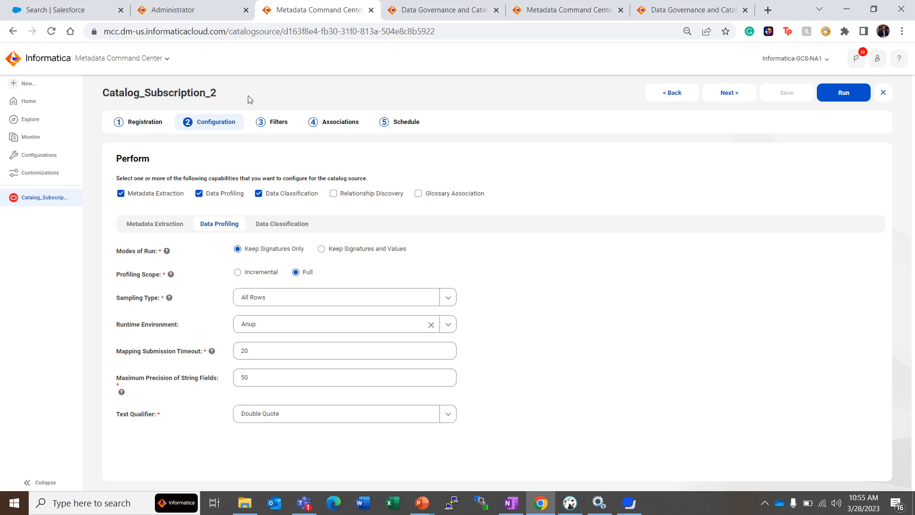
mouse_move(223, 244)
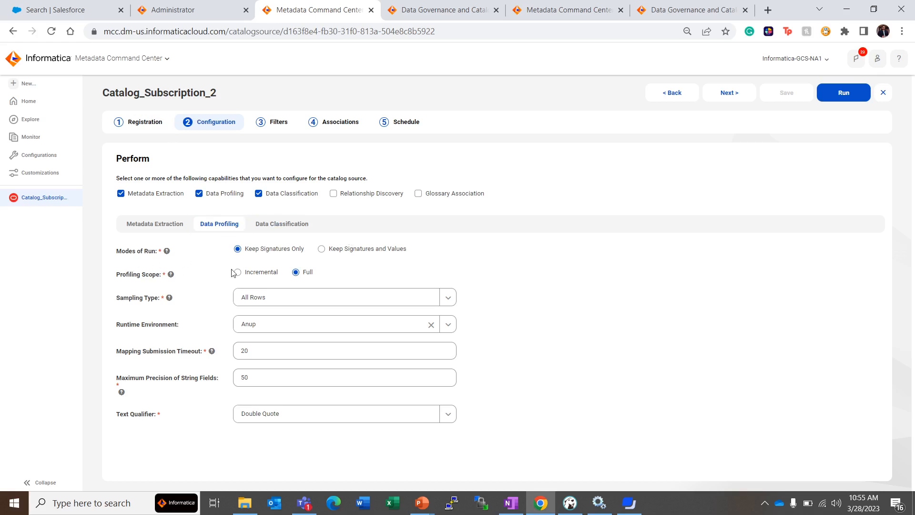
mouse_move(213, 309)
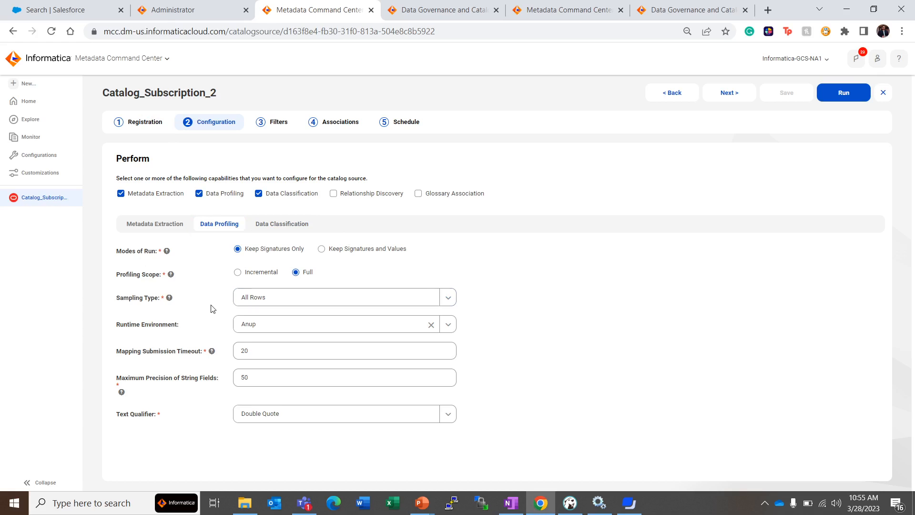
mouse_move(165, 287)
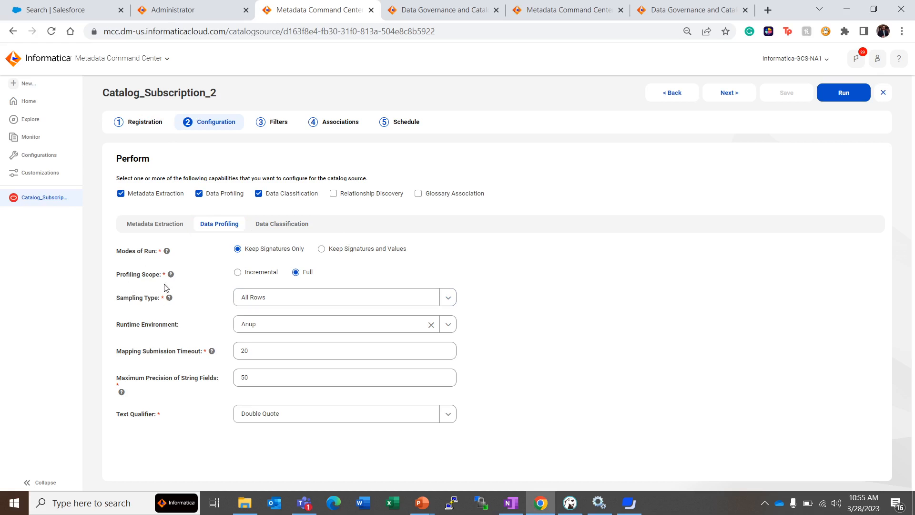
mouse_move(351, 276)
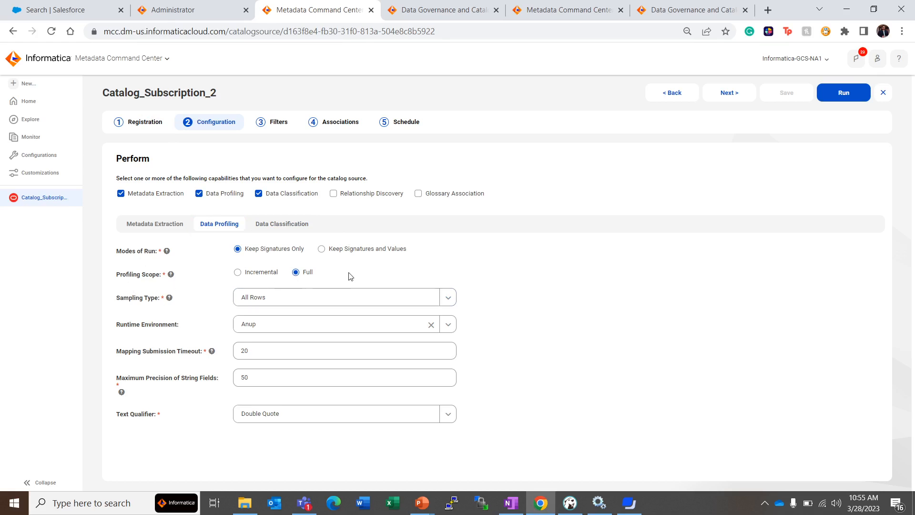
mouse_move(520, 290)
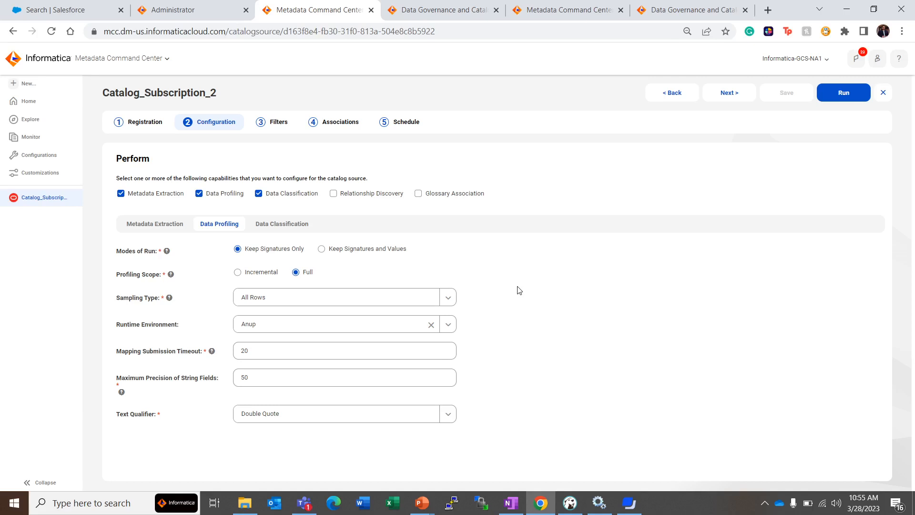
mouse_move(387, 318)
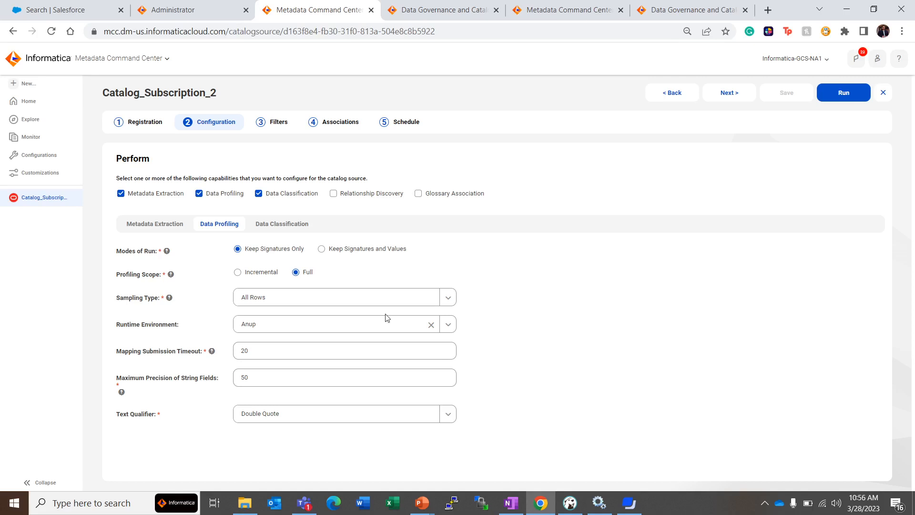
mouse_move(262, 279)
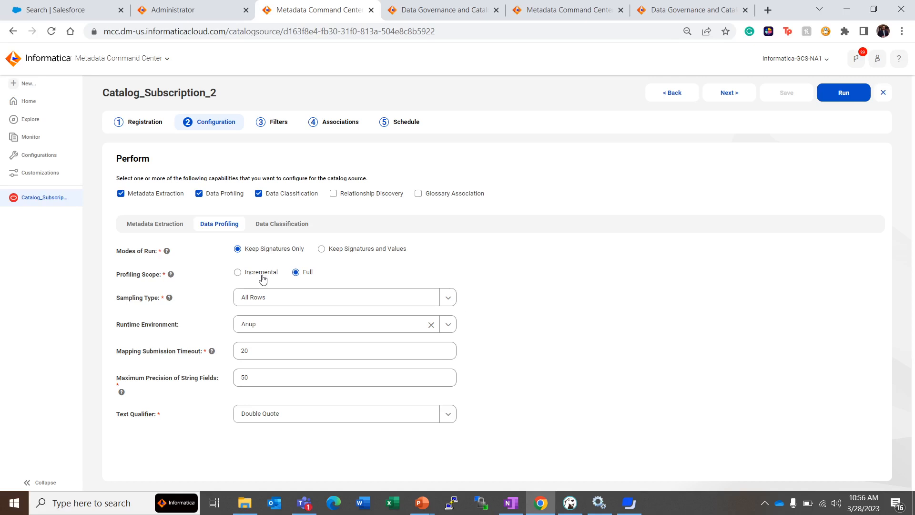
mouse_move(558, 338)
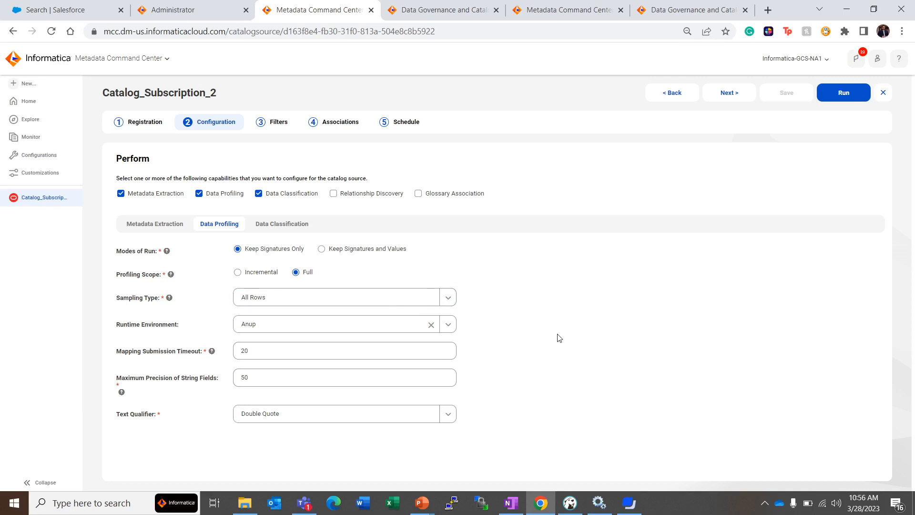
mouse_move(446, 343)
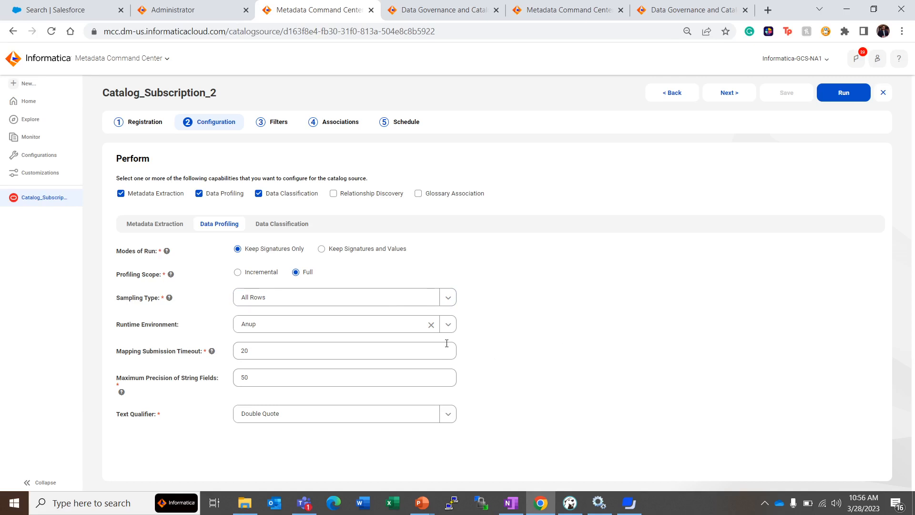
mouse_move(619, 356)
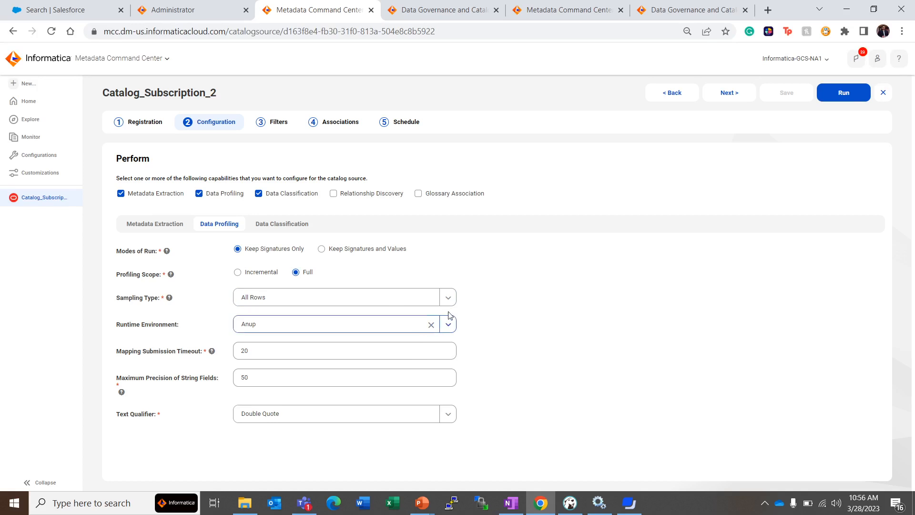
left_click(448, 297)
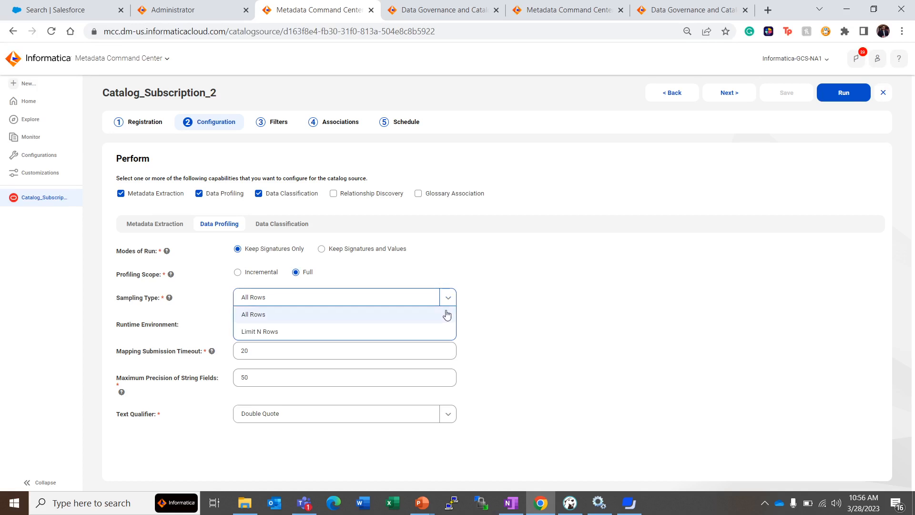
mouse_move(440, 332)
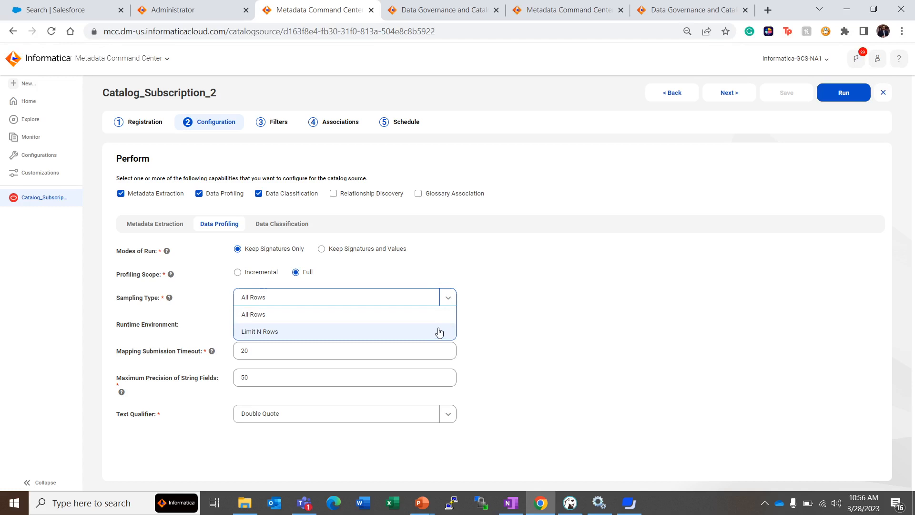
mouse_move(442, 315)
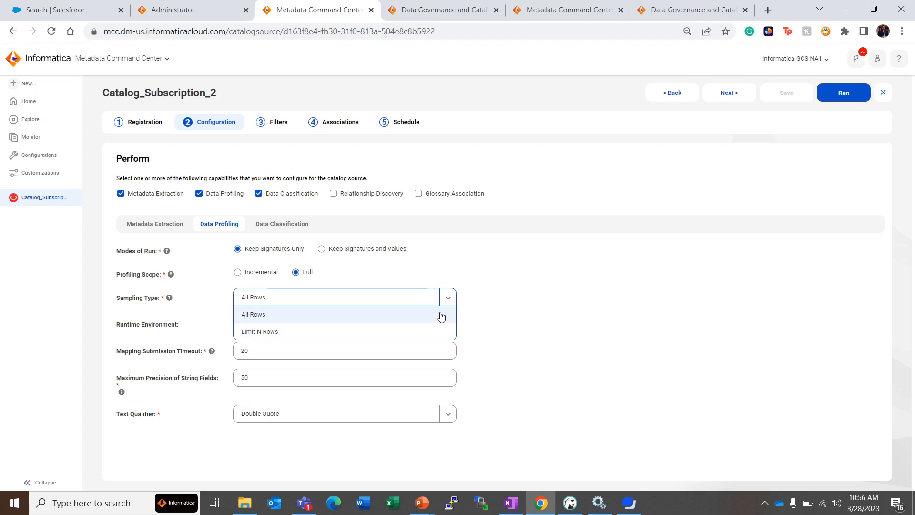
left_click(253, 314)
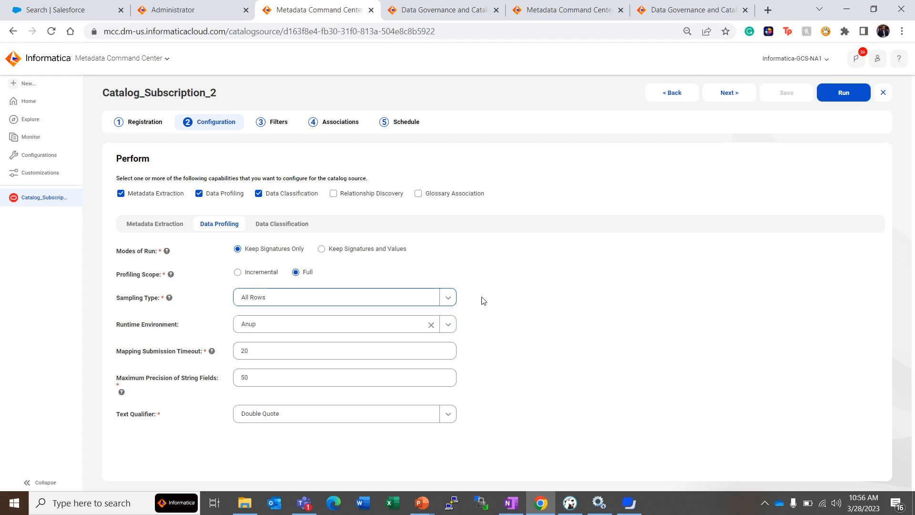
mouse_move(343, 347)
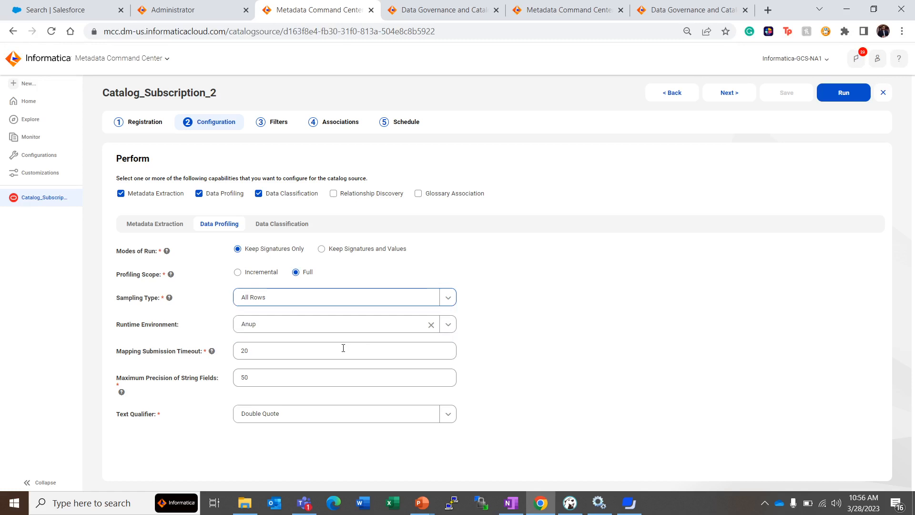
mouse_move(166, 333)
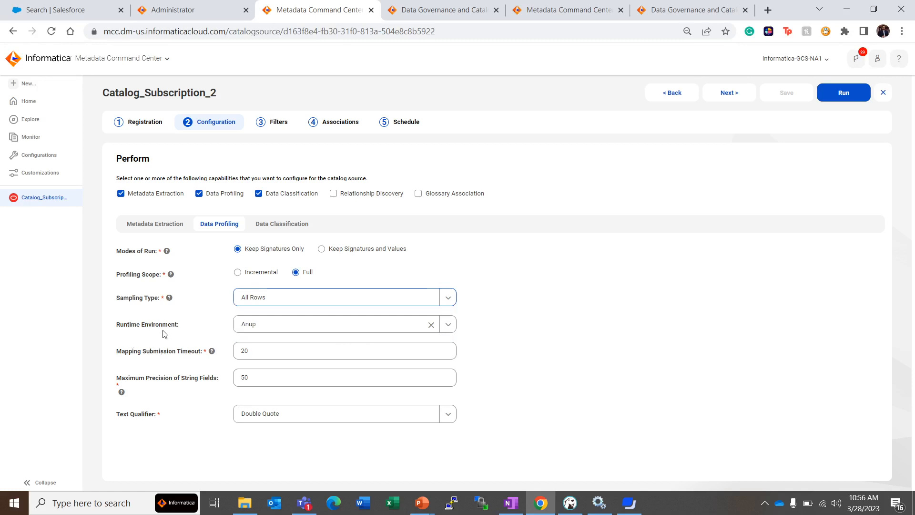
mouse_move(194, 367)
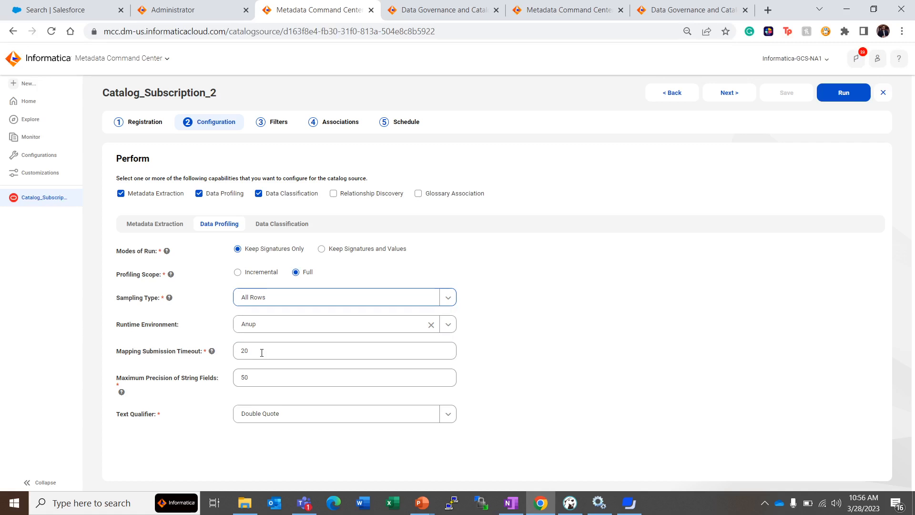
mouse_move(181, 412)
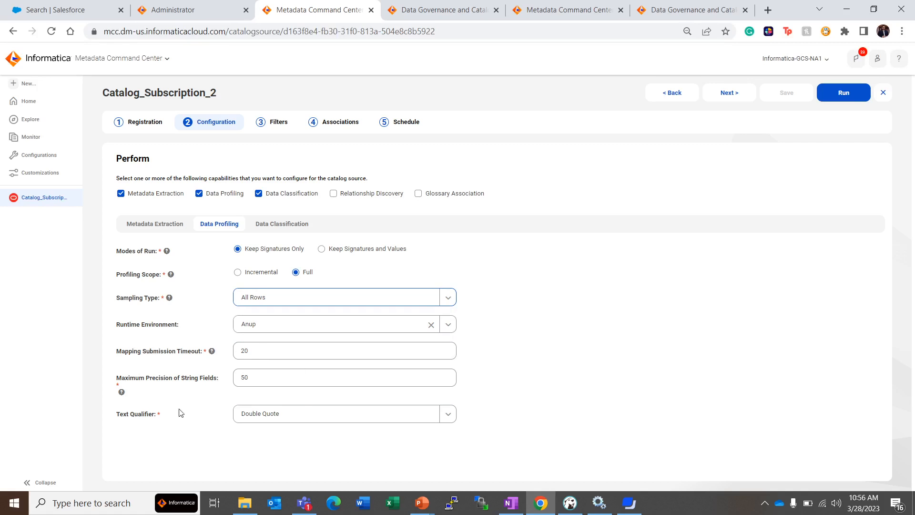
mouse_move(214, 390)
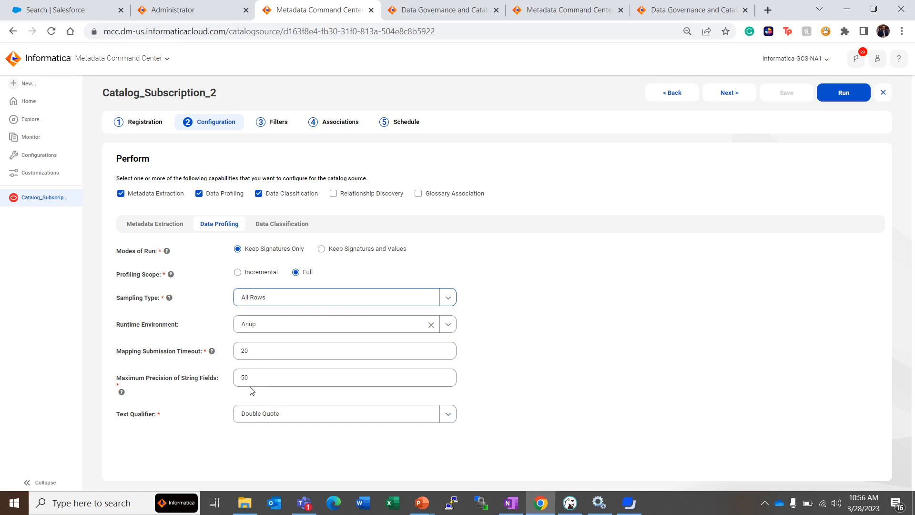
mouse_move(268, 392)
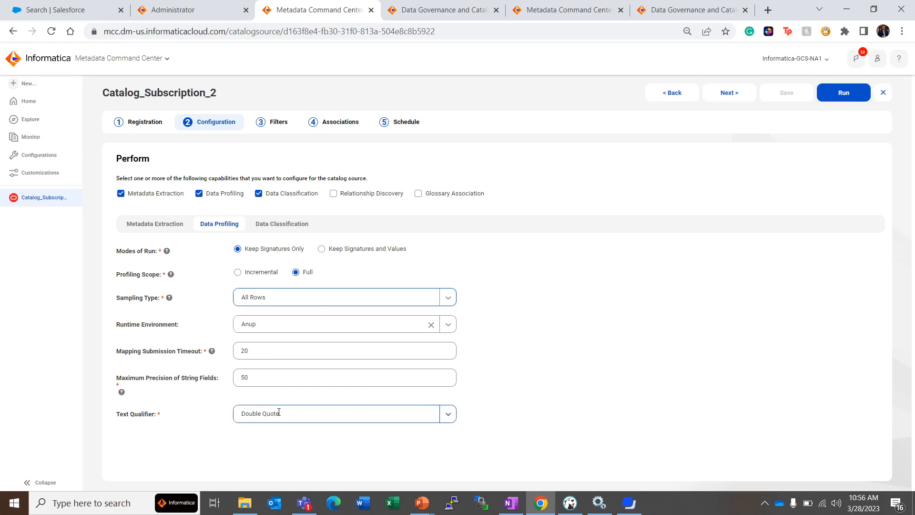
left_click(447, 413)
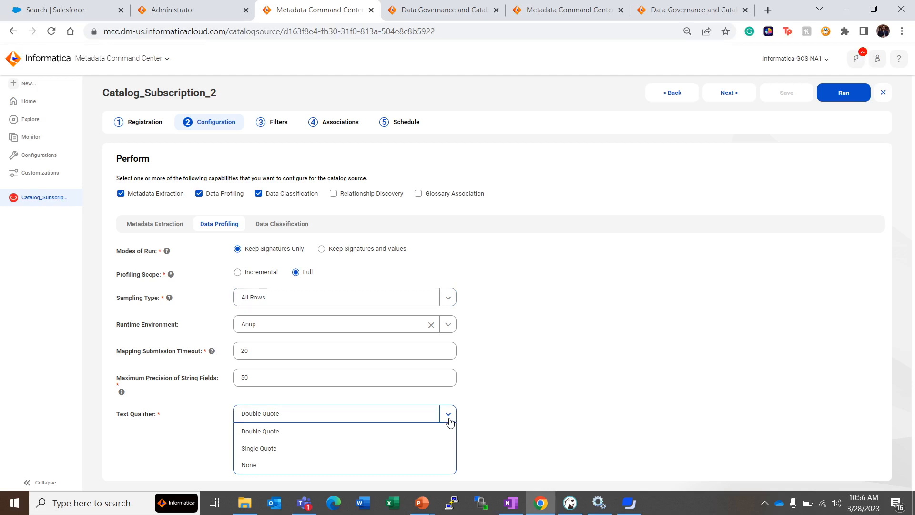
left_click(260, 430)
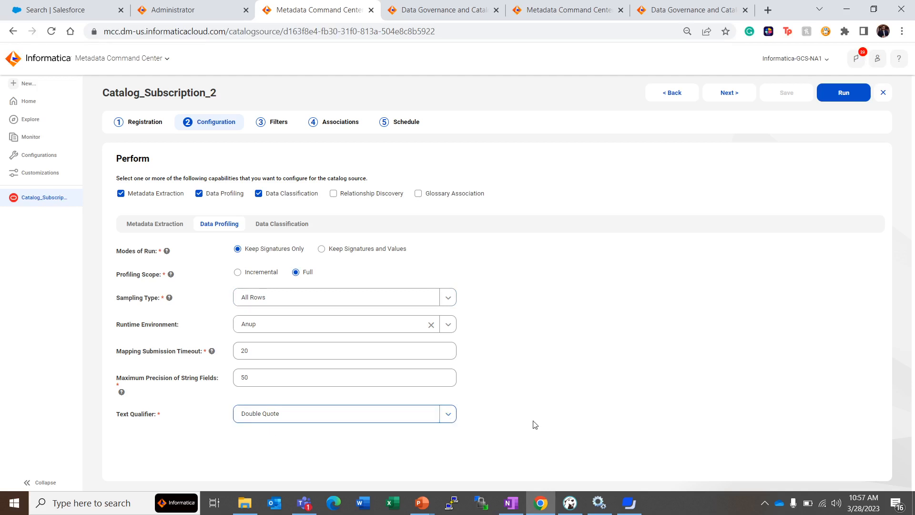
mouse_move(491, 112)
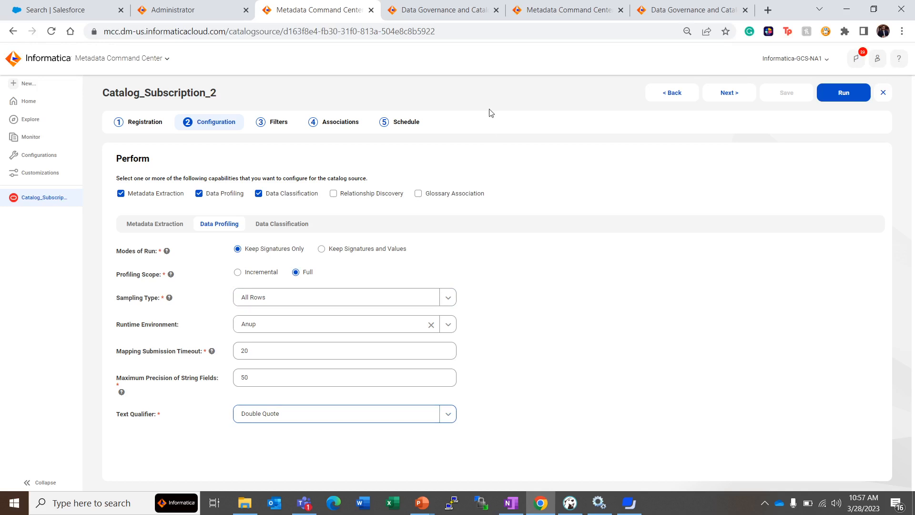
Scroll through the Region column overview's data types and patterns, then check SUBSCRIPTIONS in DBeaver
left_click(438, 10)
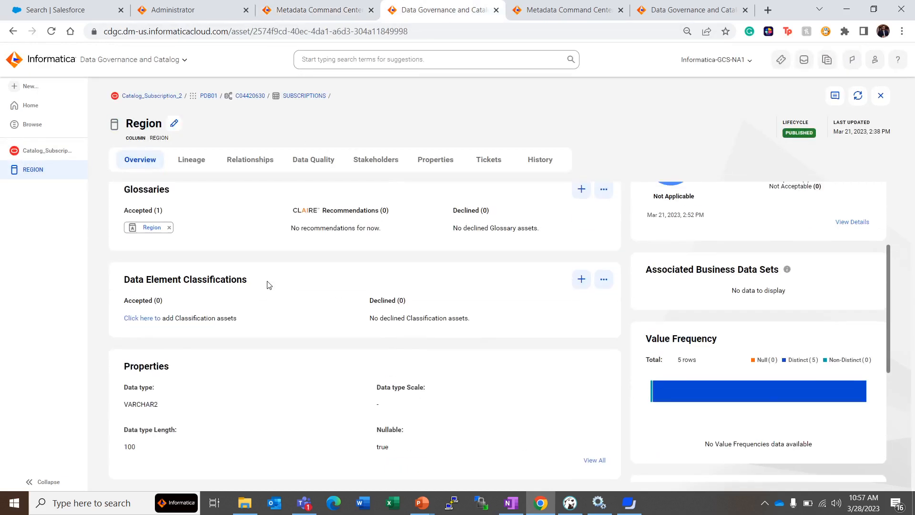
scroll("up", 3)
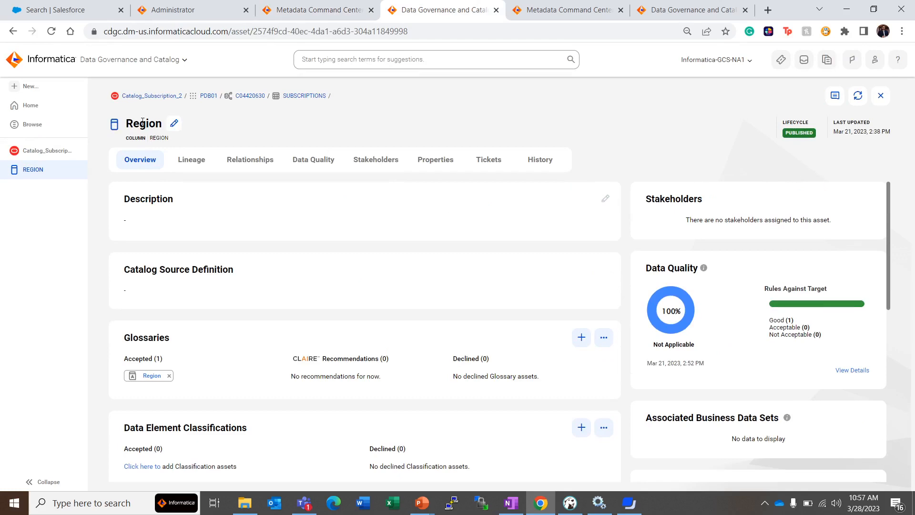
mouse_move(211, 355)
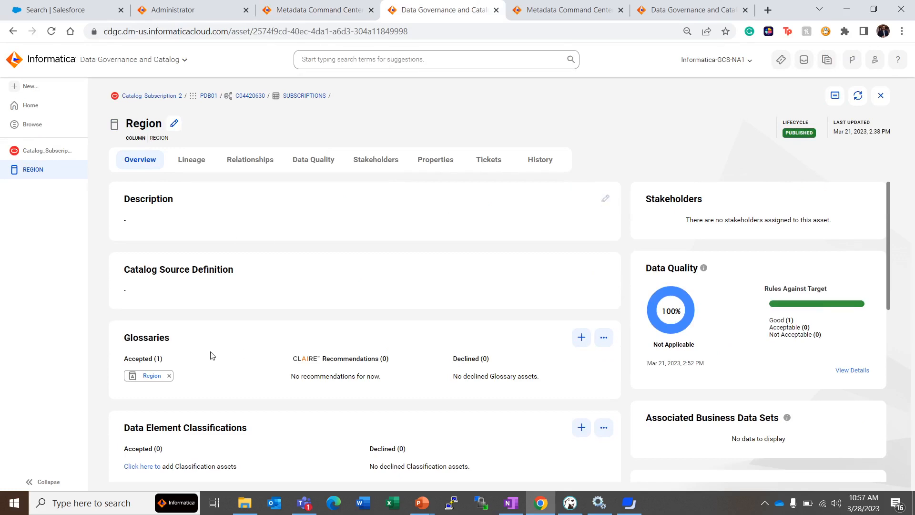
scroll("down", 3)
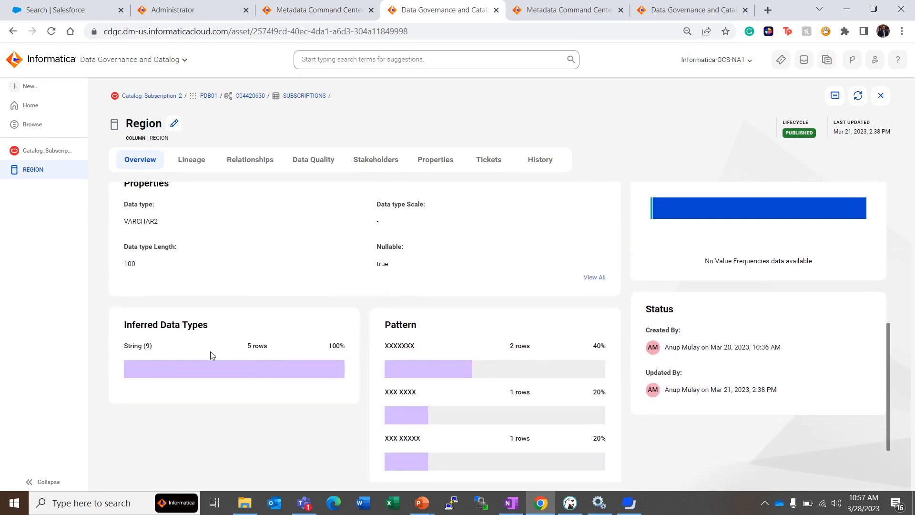
scroll("down", 3)
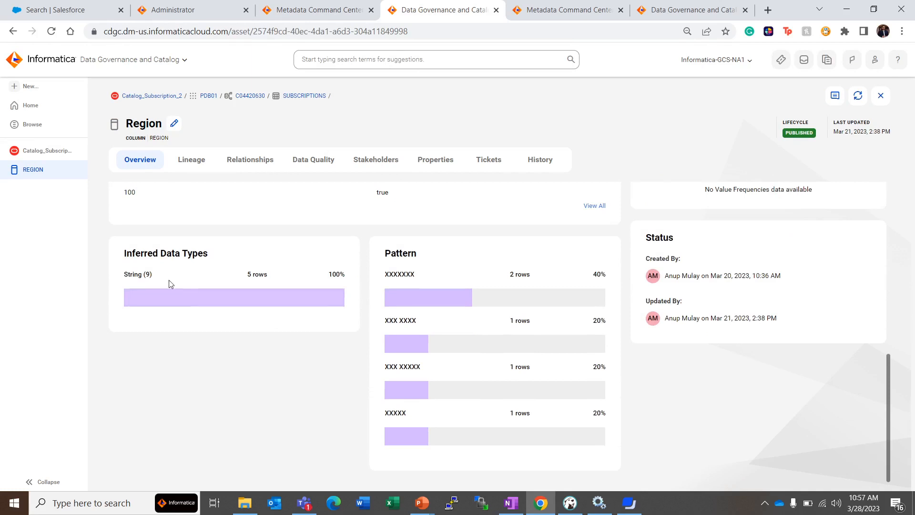
mouse_move(144, 285)
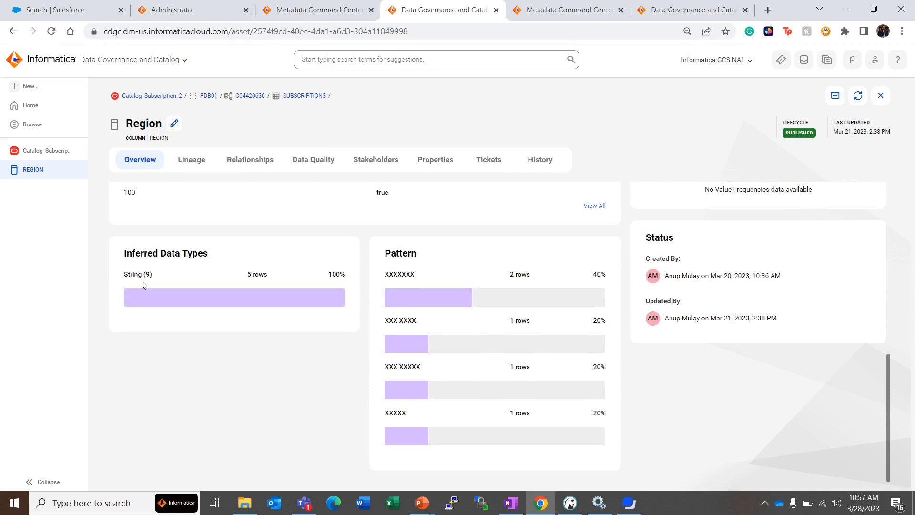
mouse_move(278, 283)
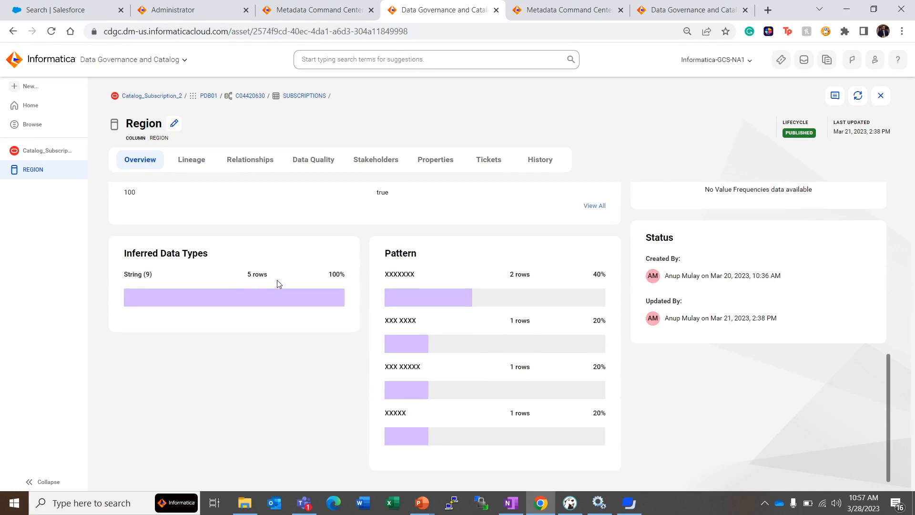
mouse_move(239, 286)
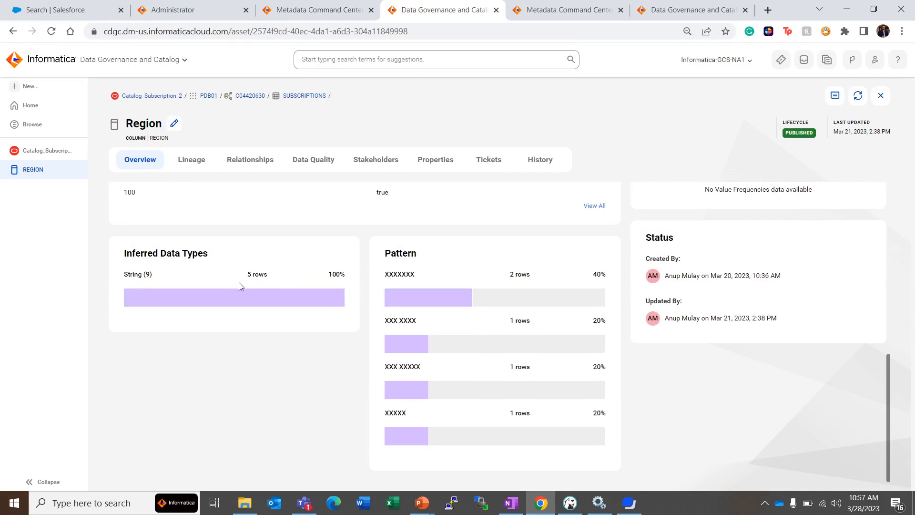
mouse_move(161, 285)
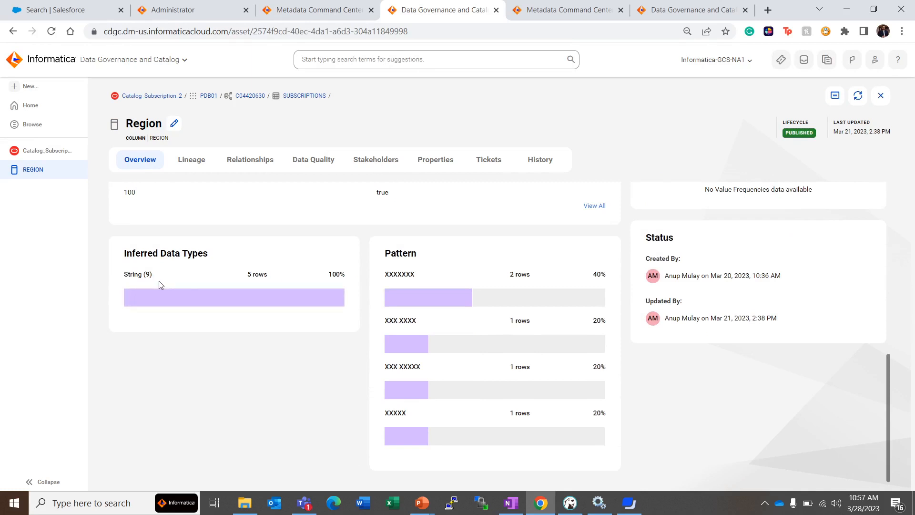
mouse_move(434, 283)
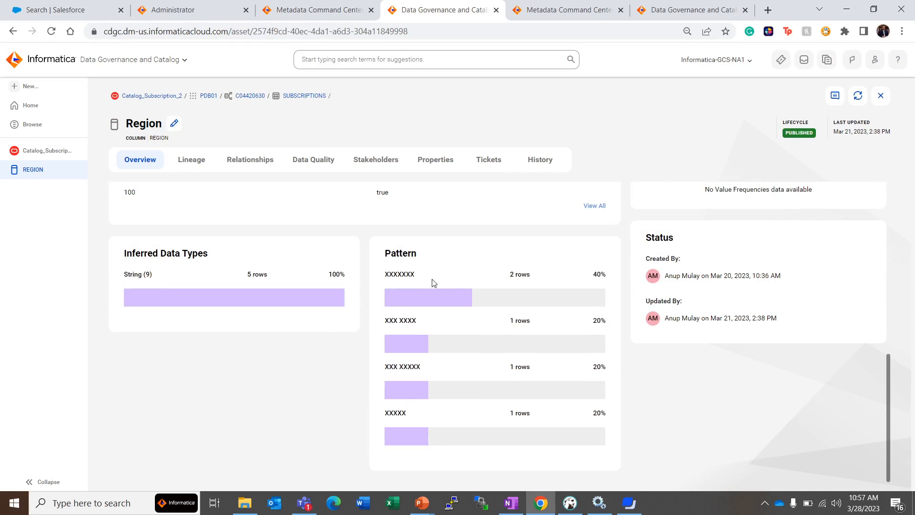
mouse_move(397, 286)
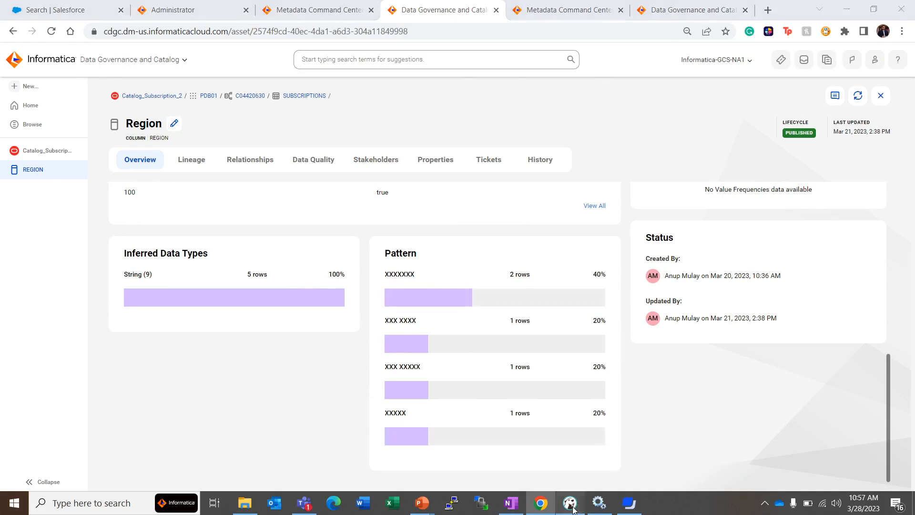
left_click(569, 502)
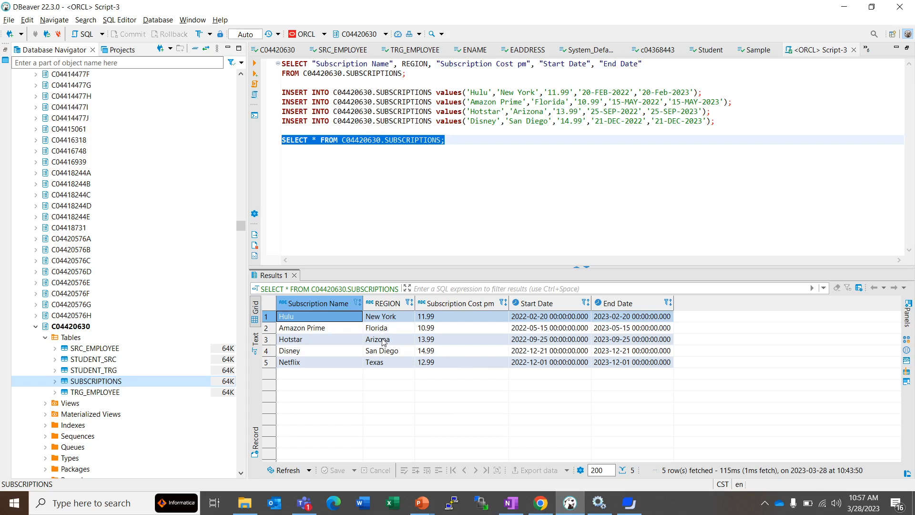
mouse_move(826, 76)
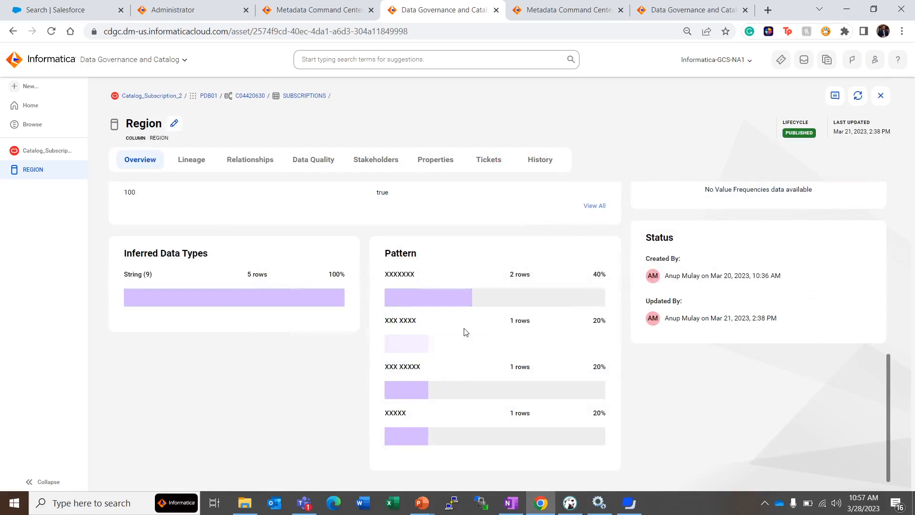
scroll("up", 3)
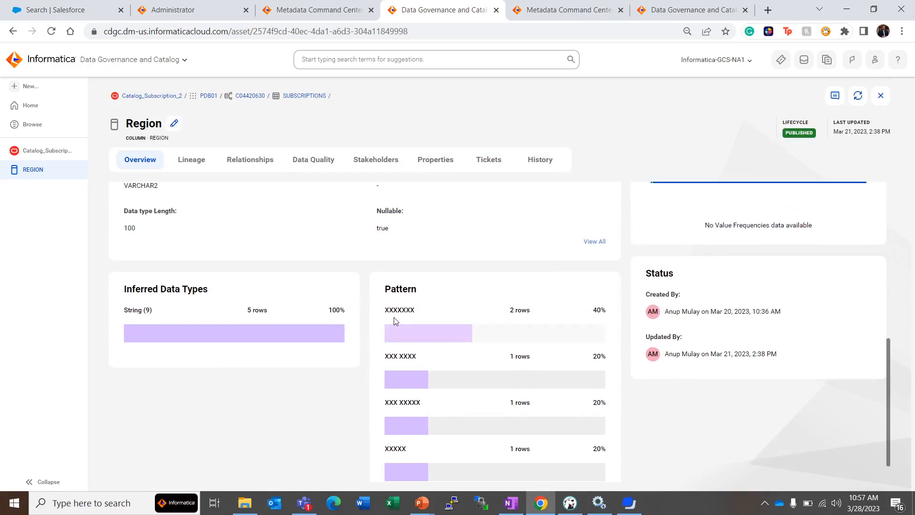
mouse_move(521, 329)
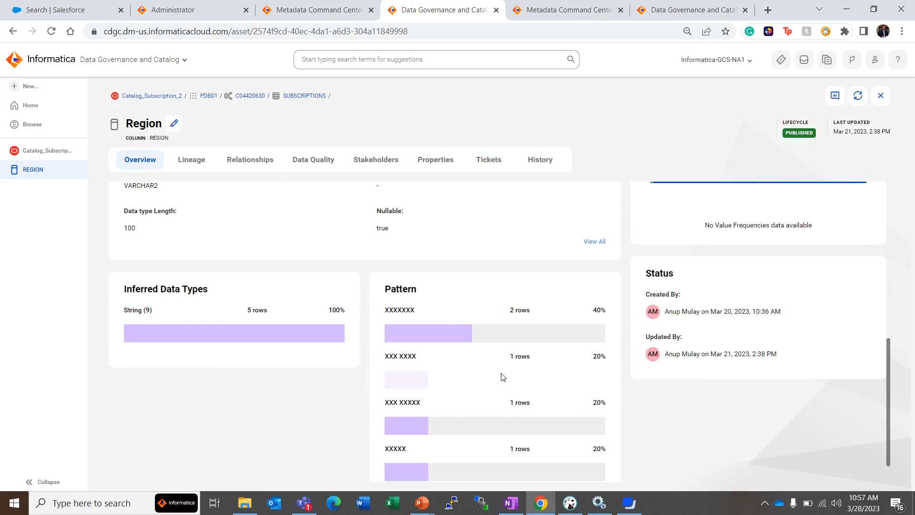
scroll("up", 3)
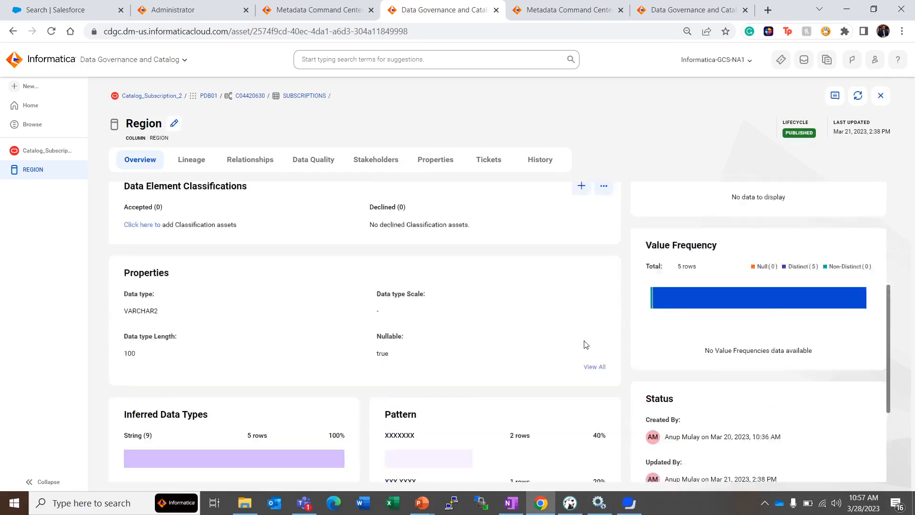
scroll("up", 3)
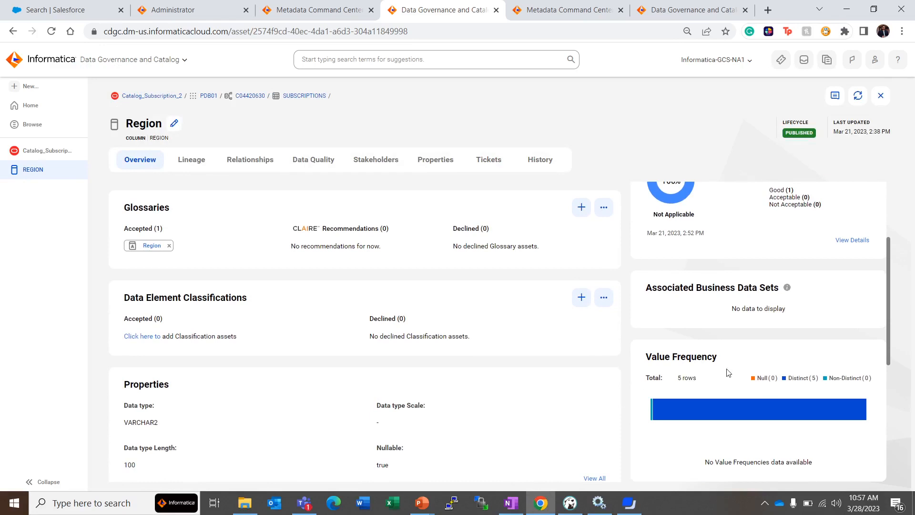
mouse_move(689, 387)
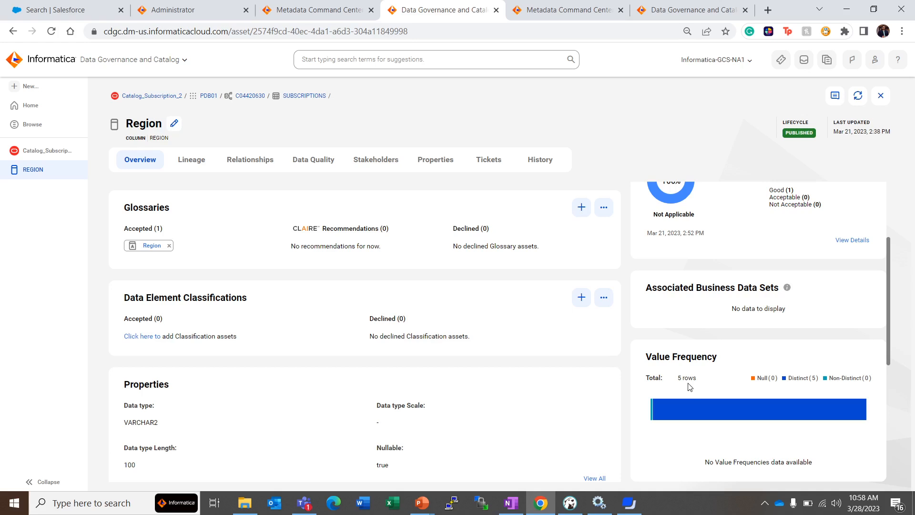
mouse_move(778, 387)
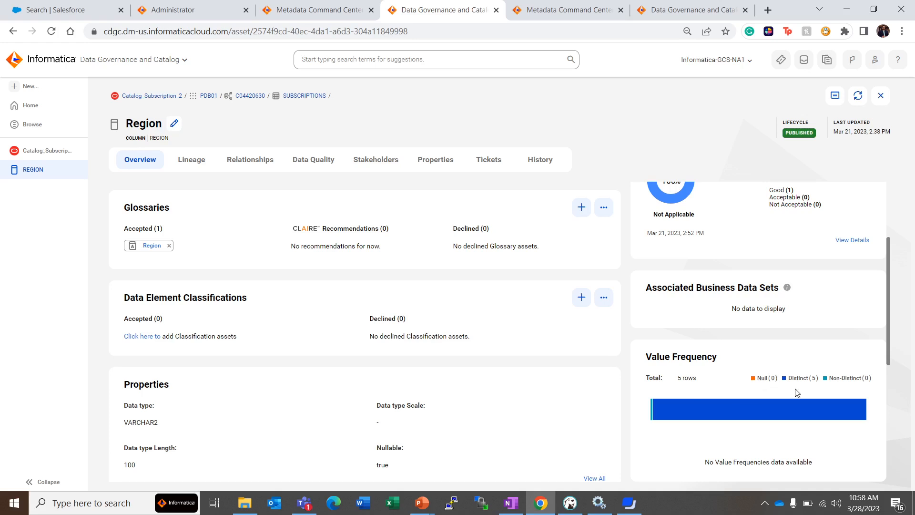
mouse_move(814, 389)
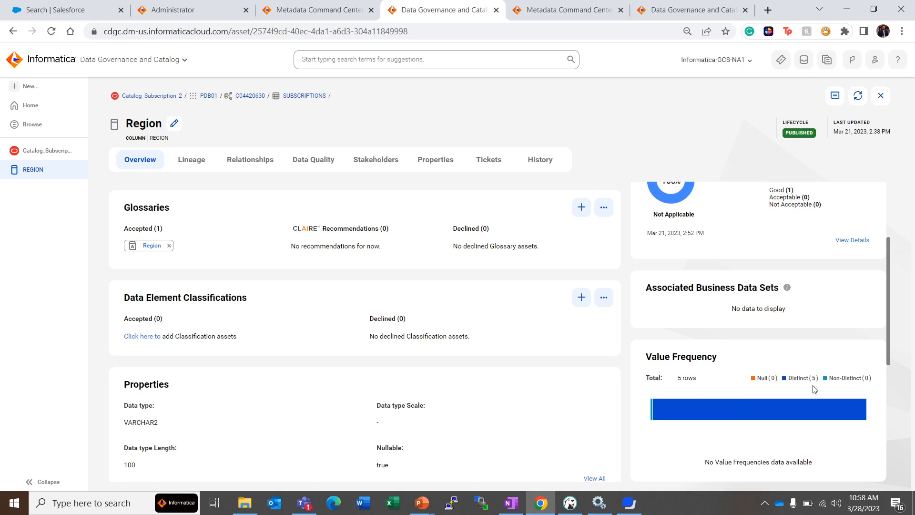
mouse_move(878, 393)
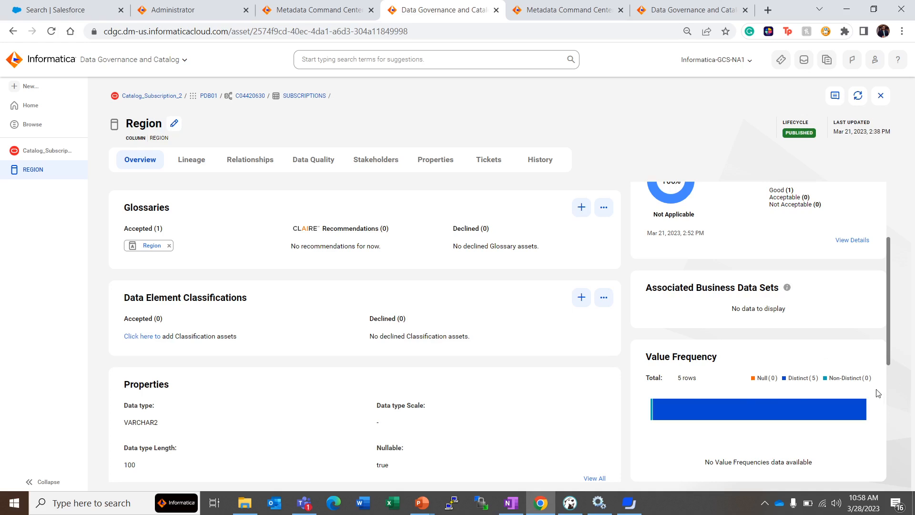
mouse_move(838, 380)
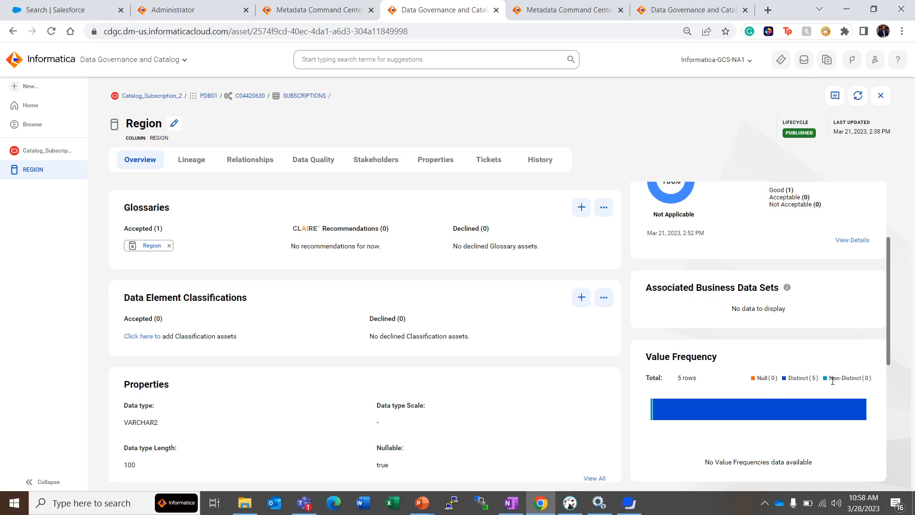
mouse_move(402, 377)
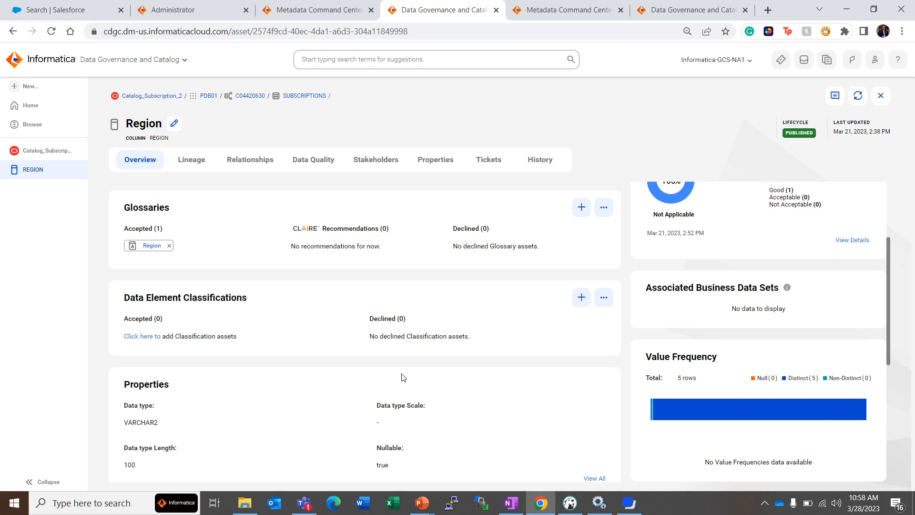
scroll("down", 3)
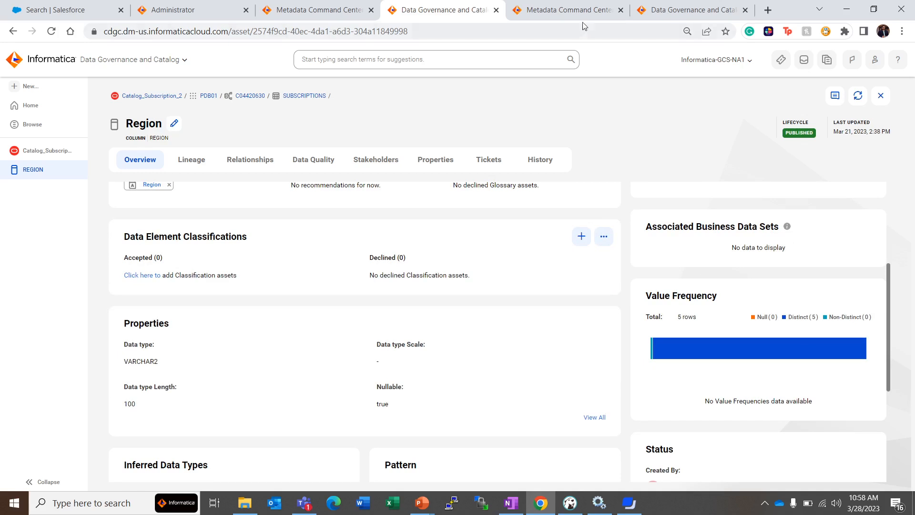
Show Subscriptions_Catalog's Data Profiling settings with Keep Signatures and Values mode and Full scope
left_click(566, 10)
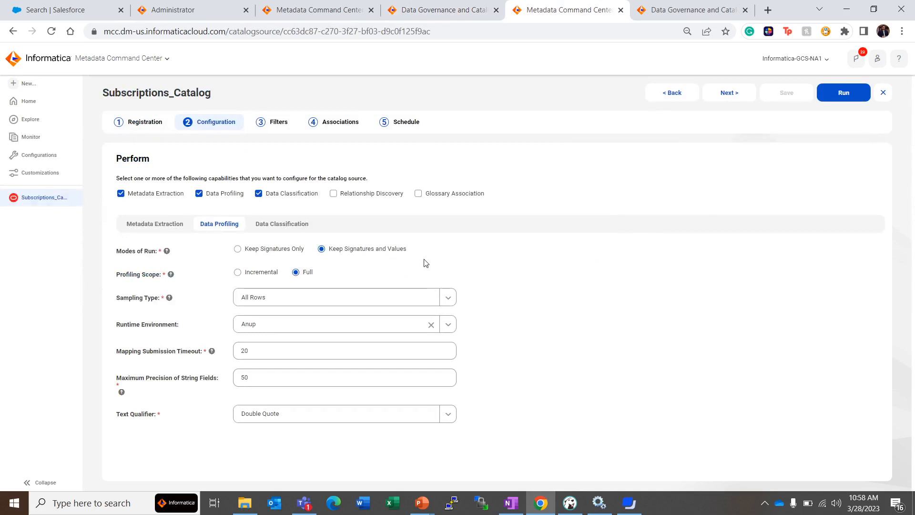
mouse_move(357, 270)
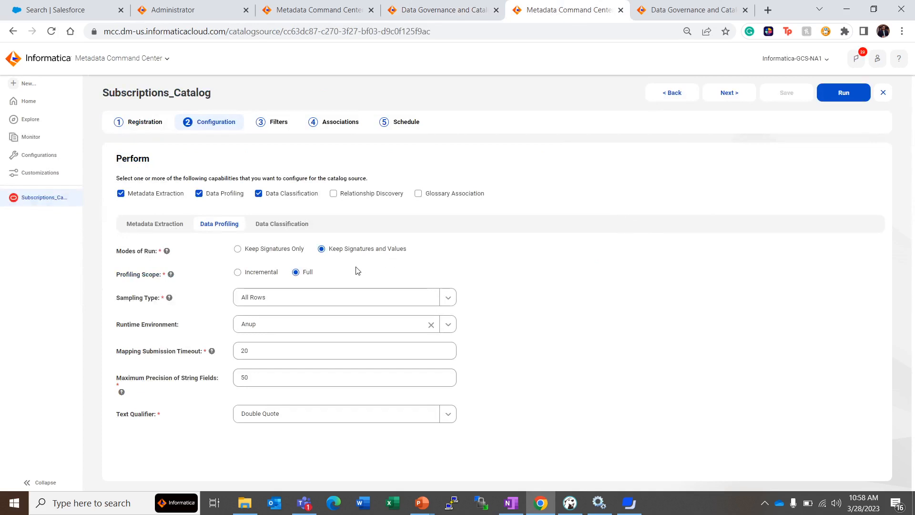
mouse_move(491, 433)
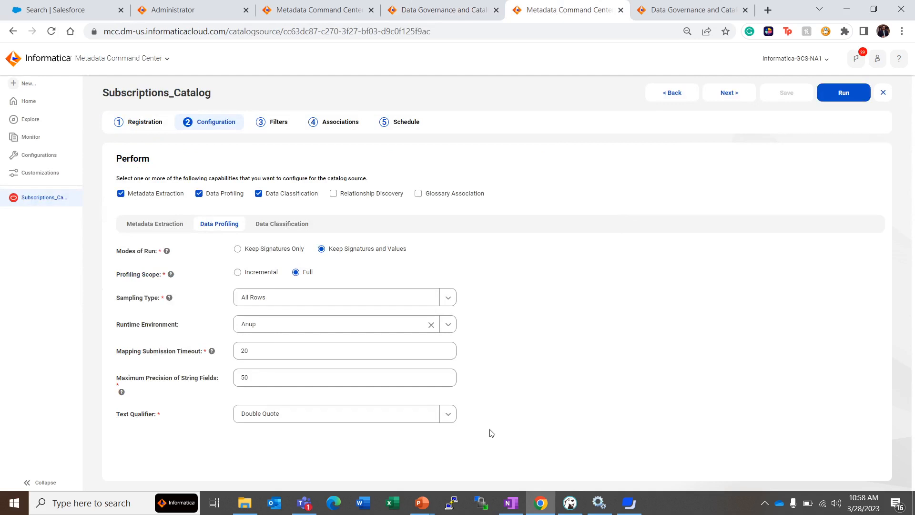
mouse_move(159, 265)
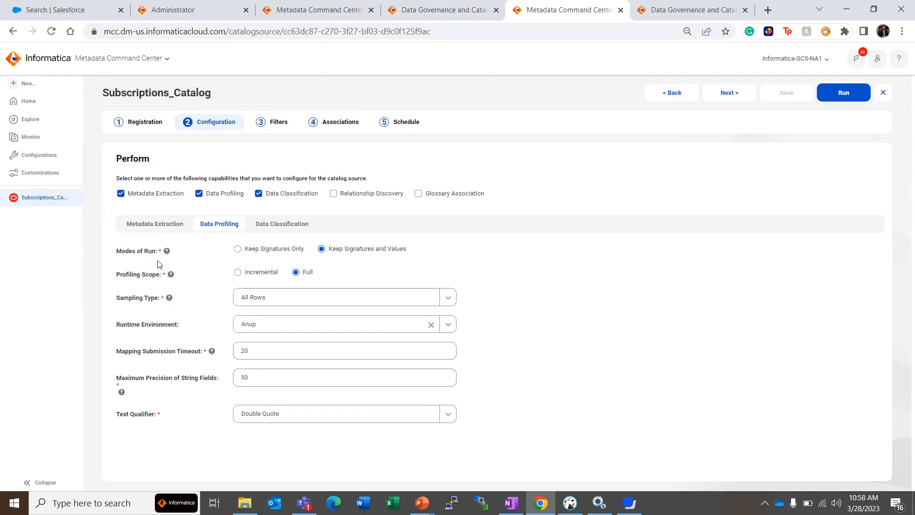
mouse_move(394, 267)
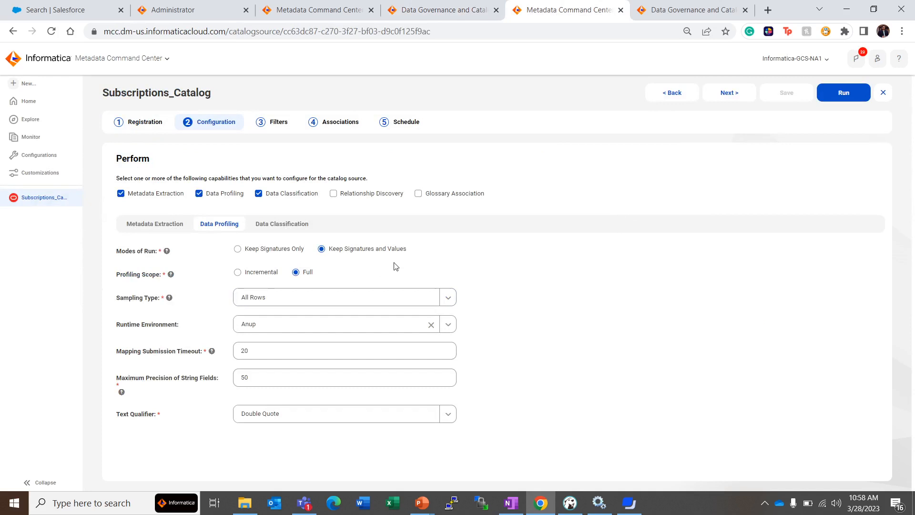
mouse_move(701, 76)
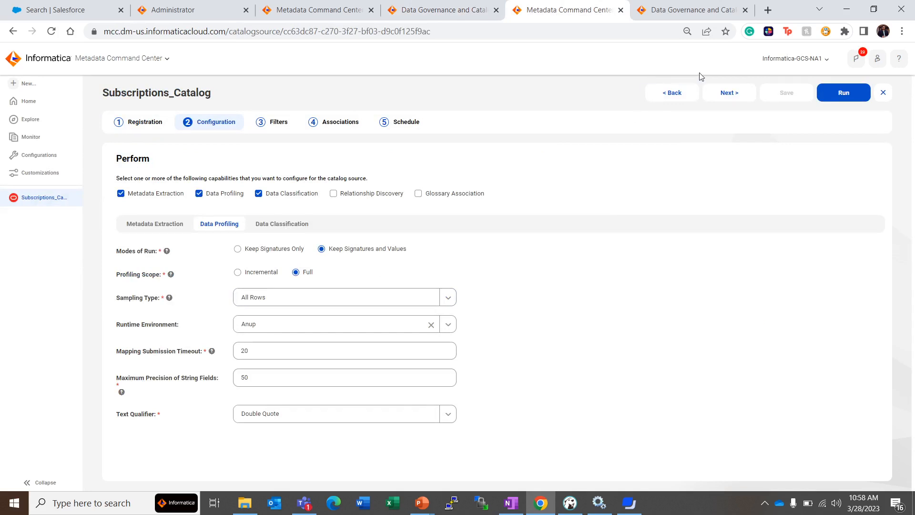
Scroll the Region2 Overview to its String type, Pattern and five-state Value Frequency panels
left_click(688, 10)
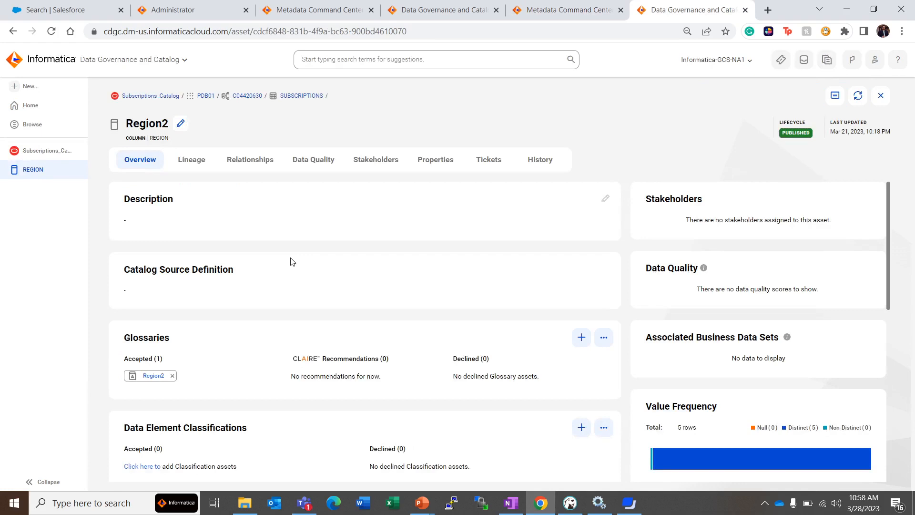
mouse_move(225, 227)
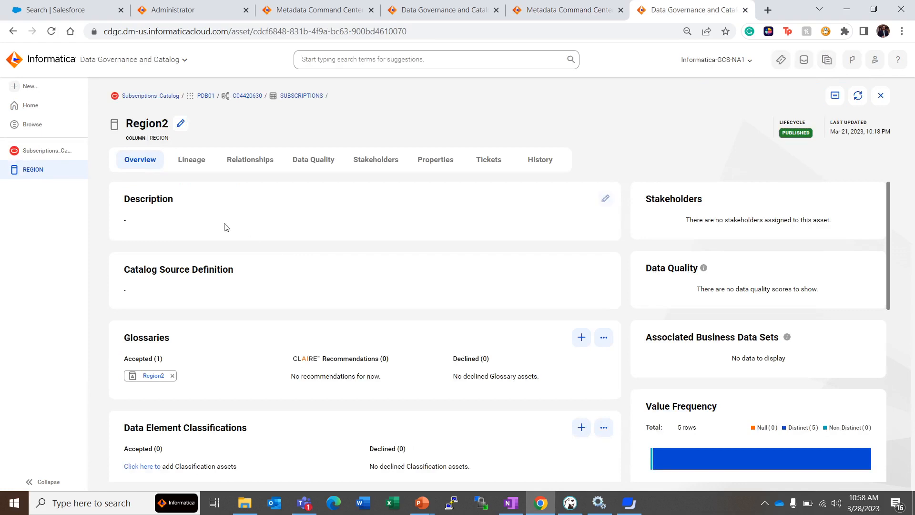
mouse_move(150, 96)
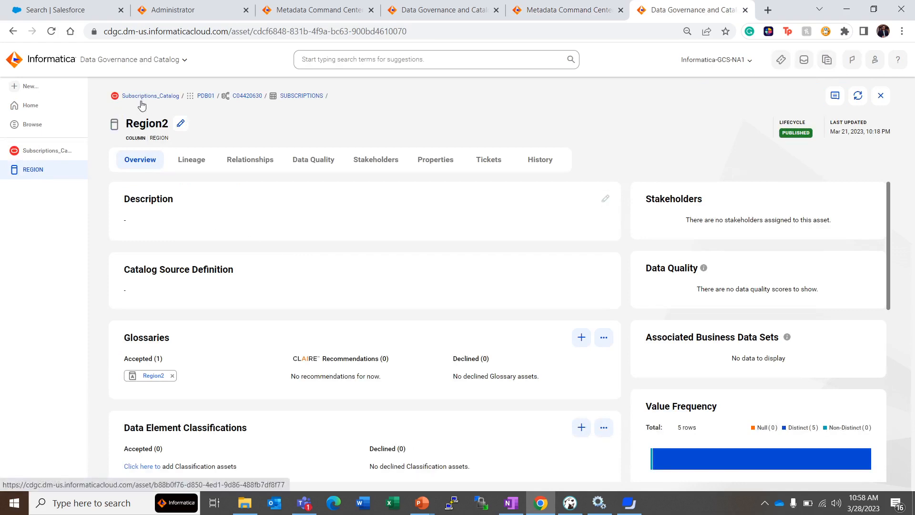
mouse_move(178, 106)
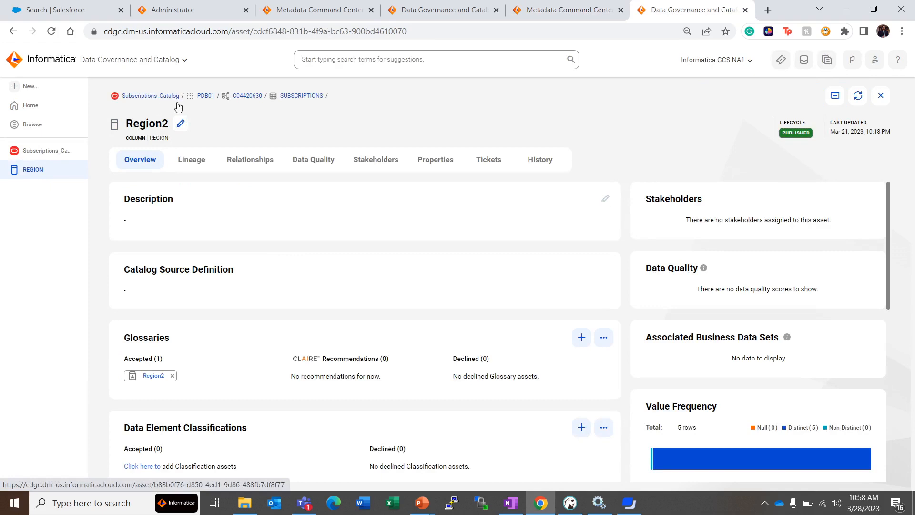
mouse_move(321, 140)
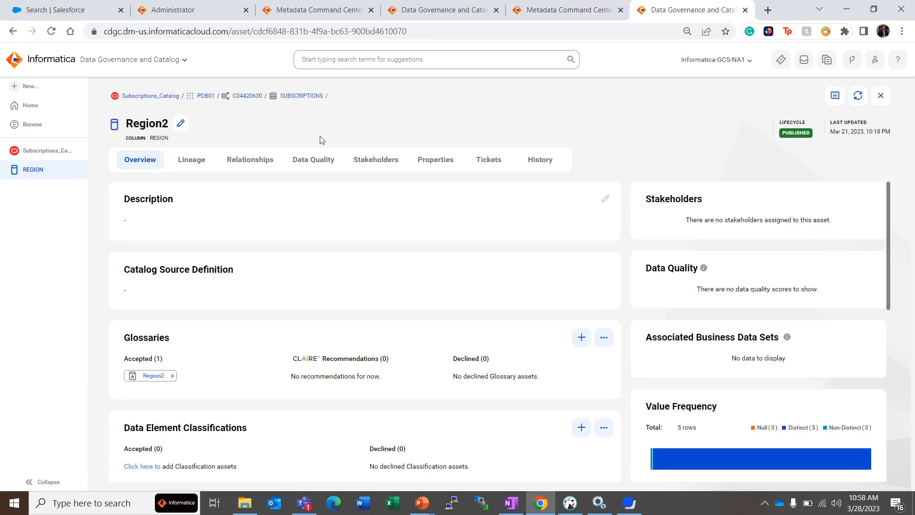
scroll("down", 3)
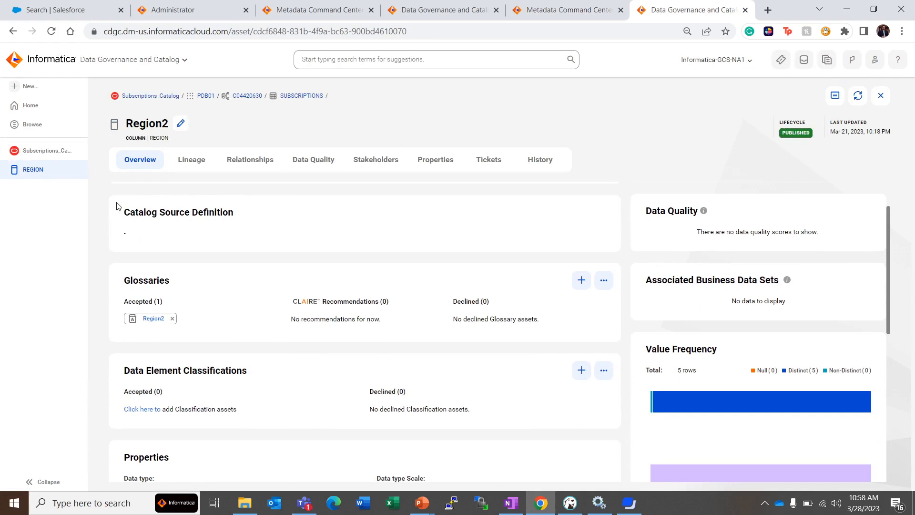
mouse_move(162, 138)
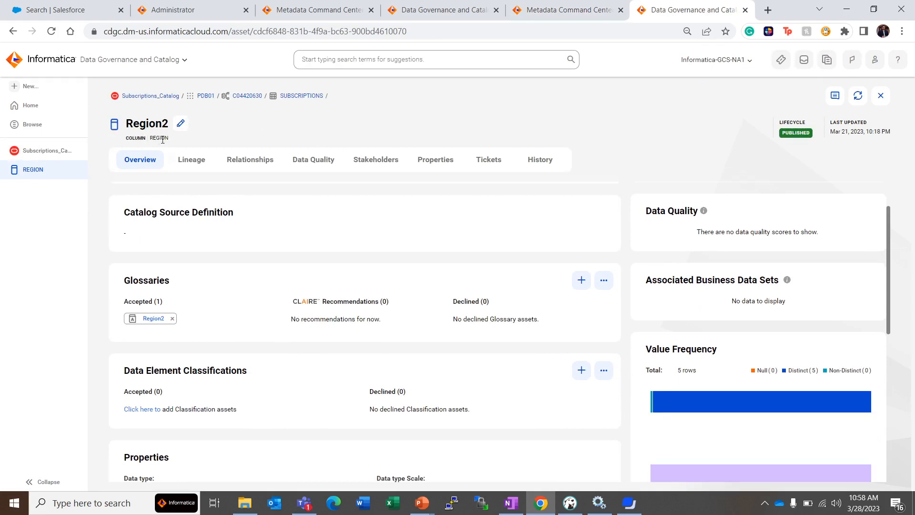
scroll("down", 3)
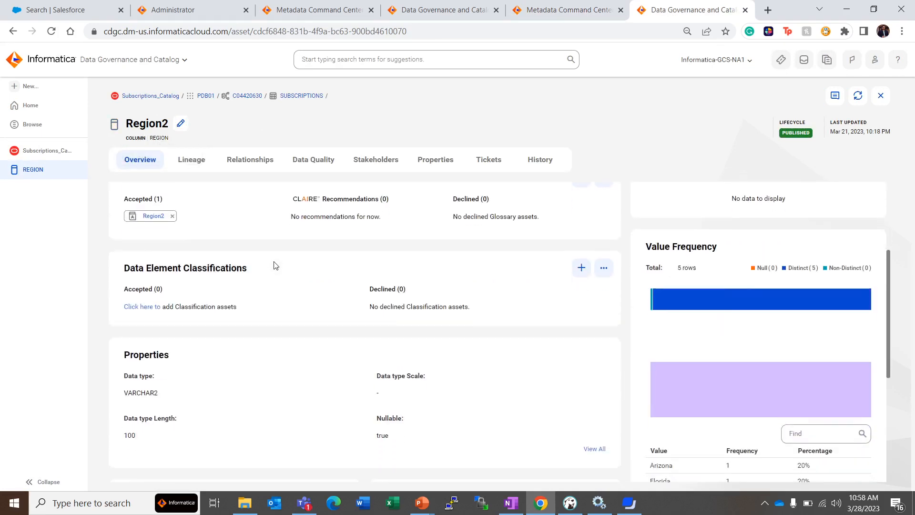
scroll("down", 3)
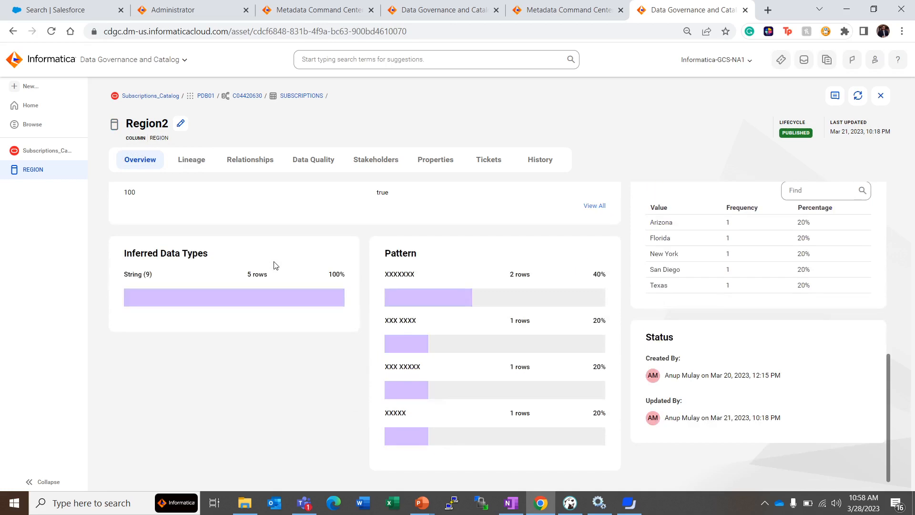
mouse_move(237, 411)
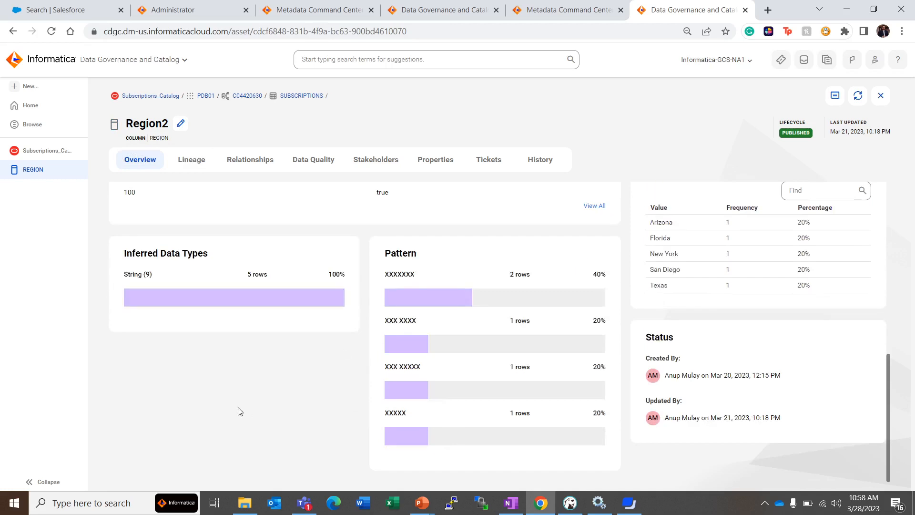
mouse_move(200, 384)
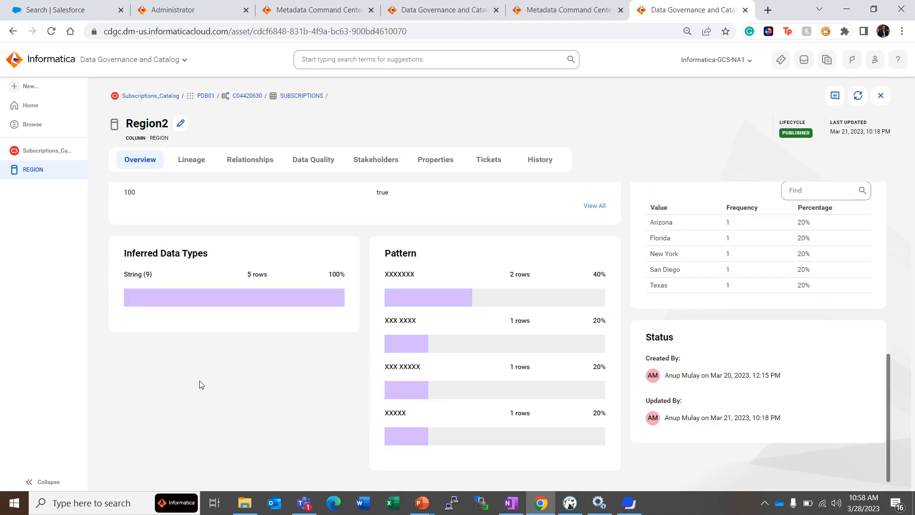
mouse_move(314, 354)
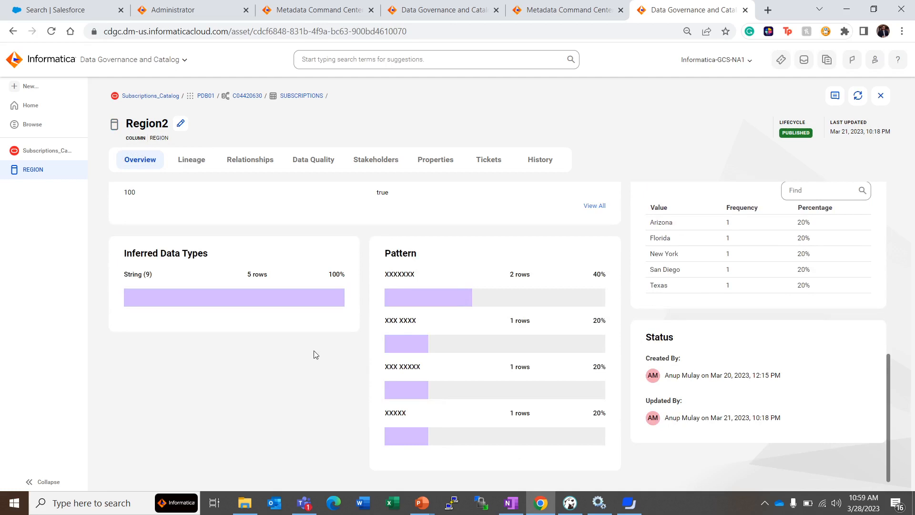
mouse_move(219, 313)
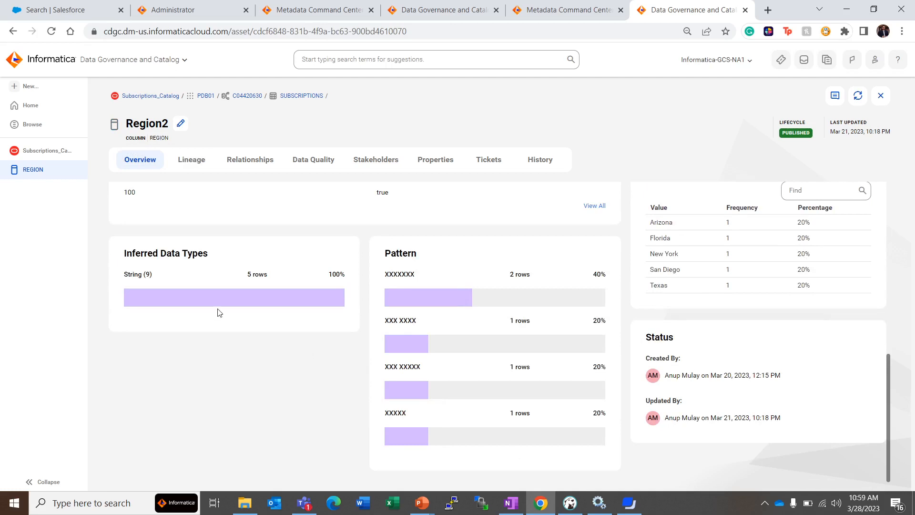
mouse_move(198, 269)
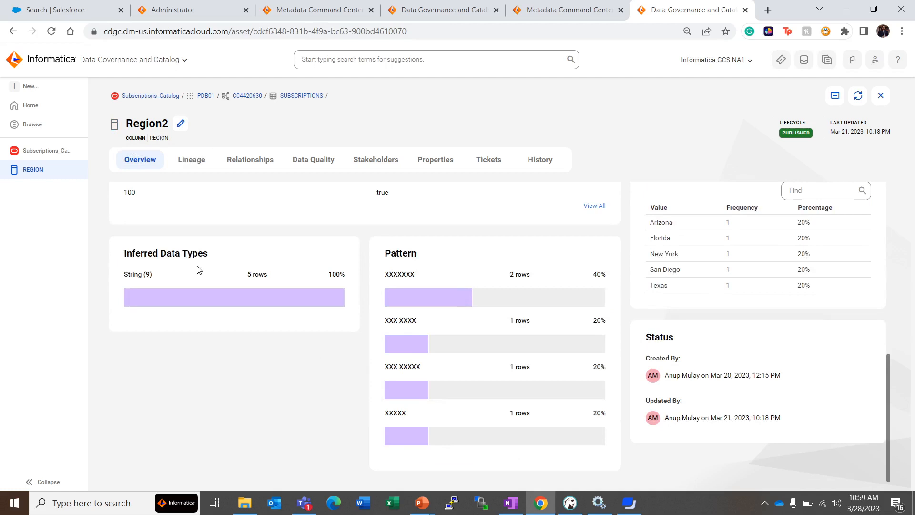
mouse_move(395, 394)
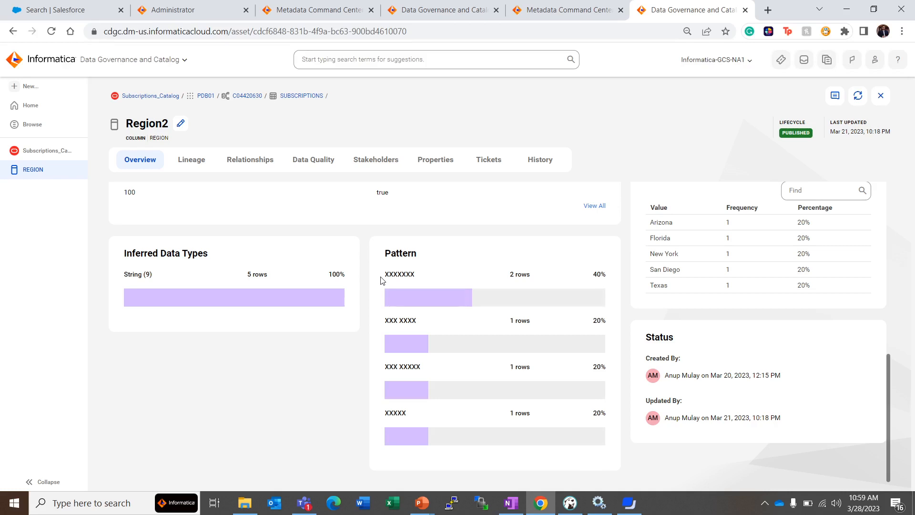
mouse_move(417, 280)
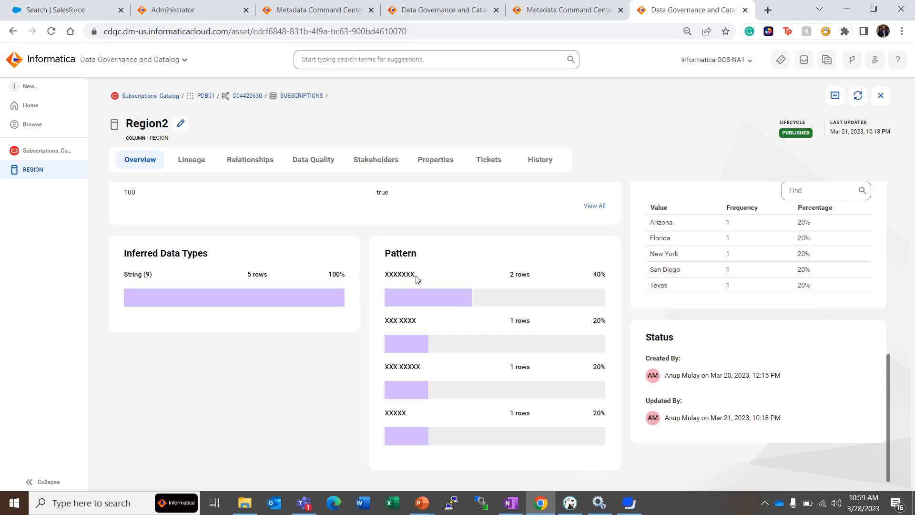
scroll("up", 3)
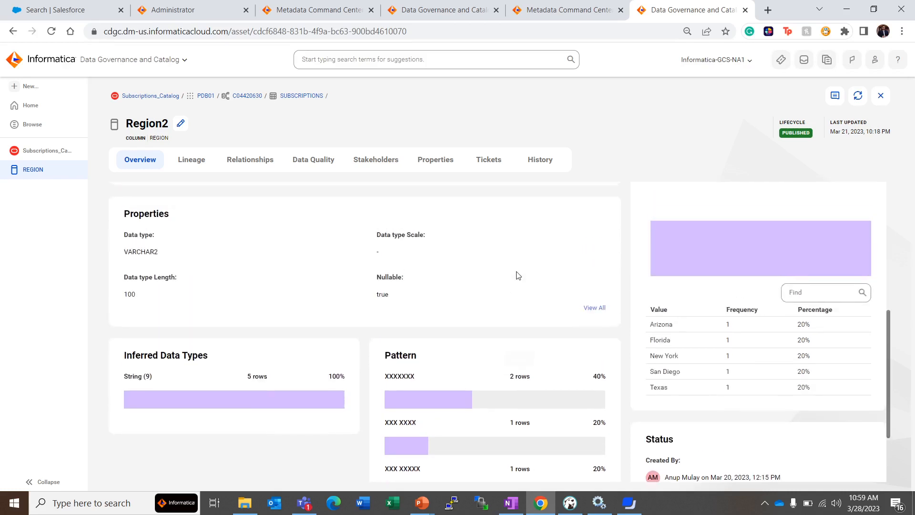
scroll("up", 3)
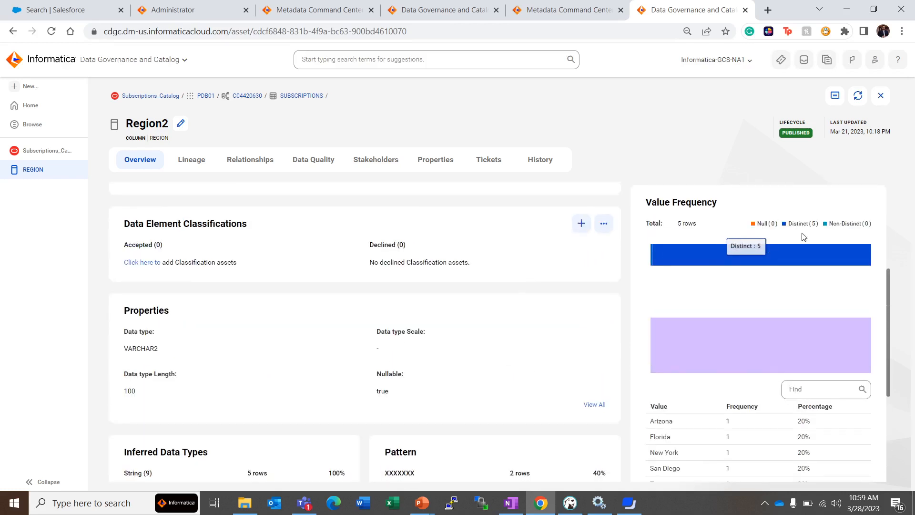
mouse_move(642, 241)
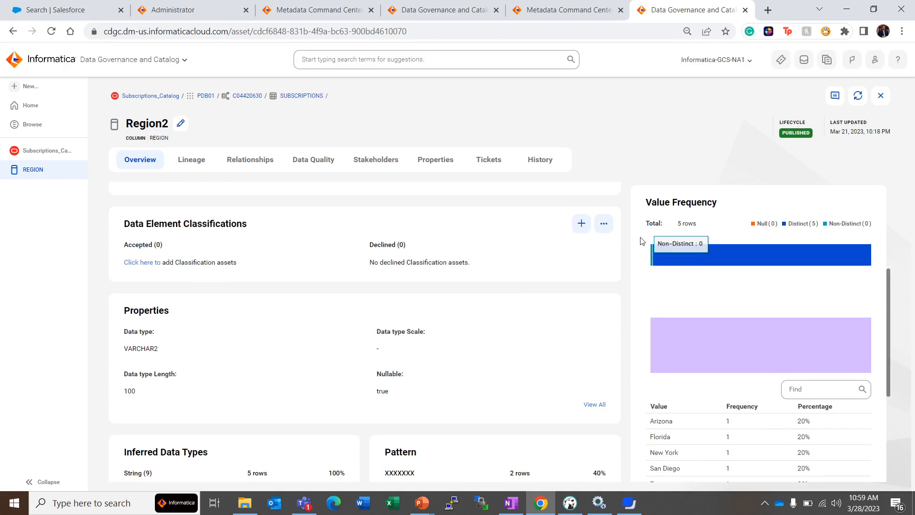
mouse_move(737, 239)
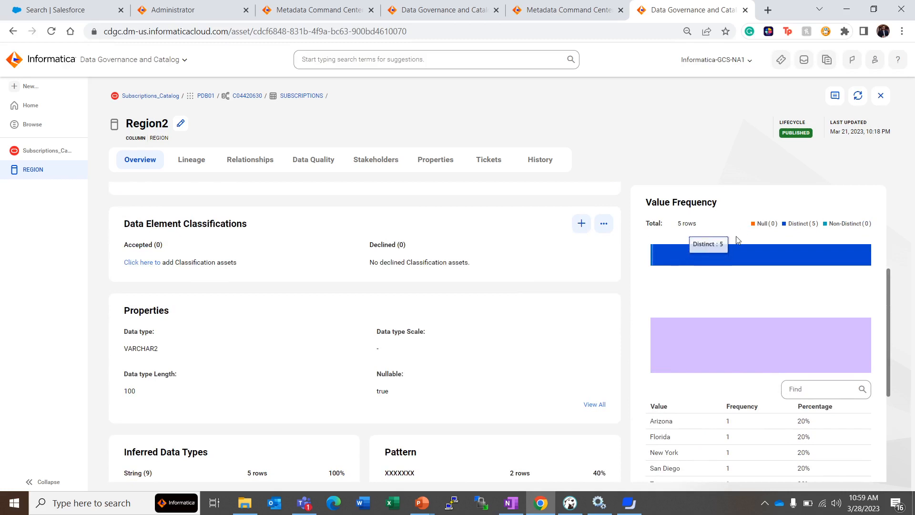
mouse_move(687, 338)
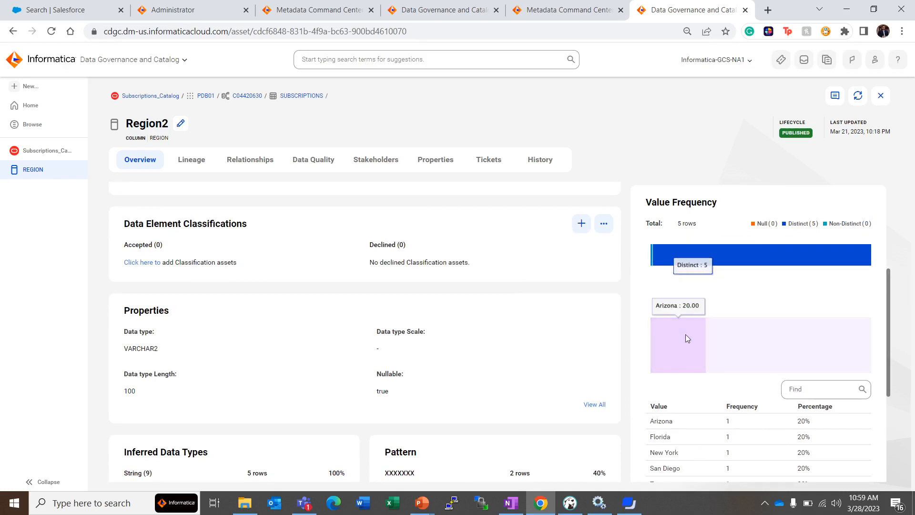
scroll("down", 3)
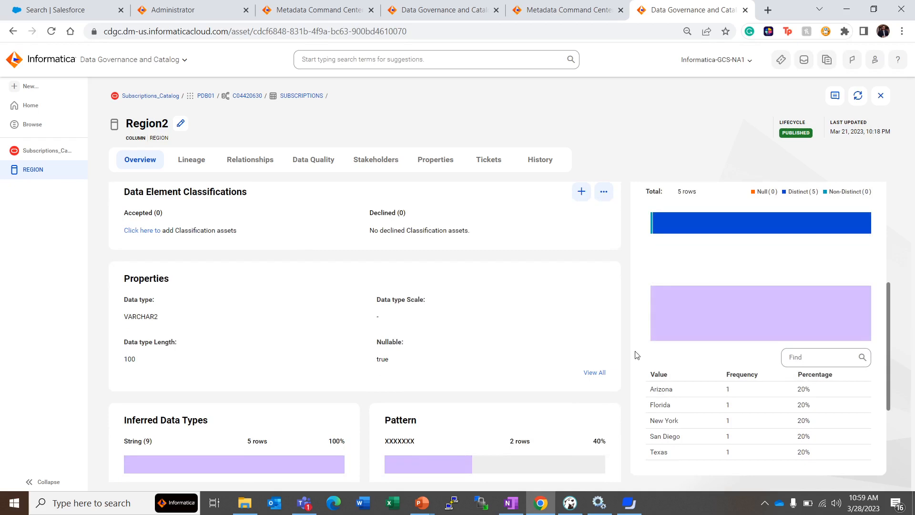
scroll("down", 3)
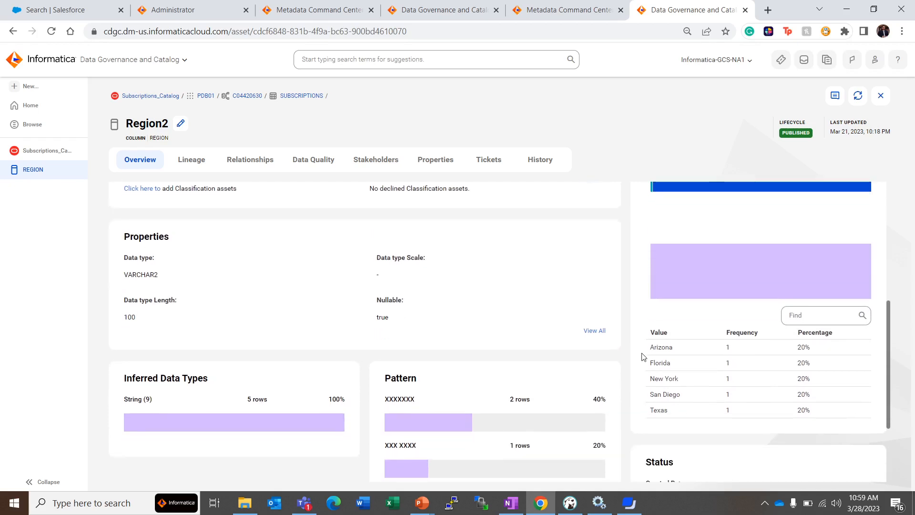
scroll("down", 3)
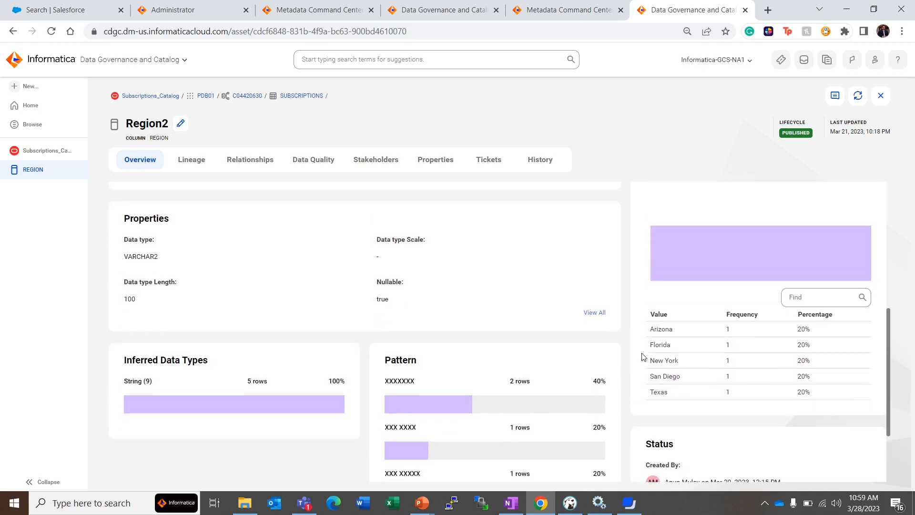
mouse_move(674, 314)
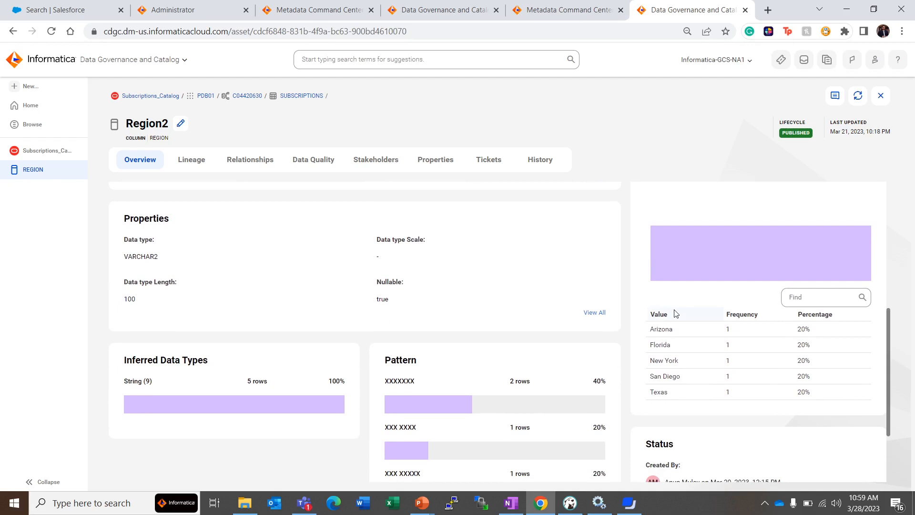
mouse_move(709, 319)
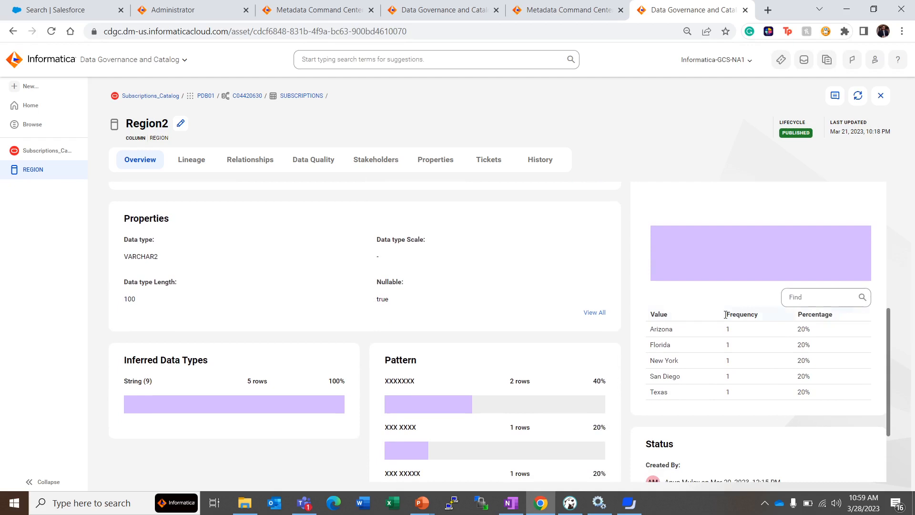
mouse_move(684, 335)
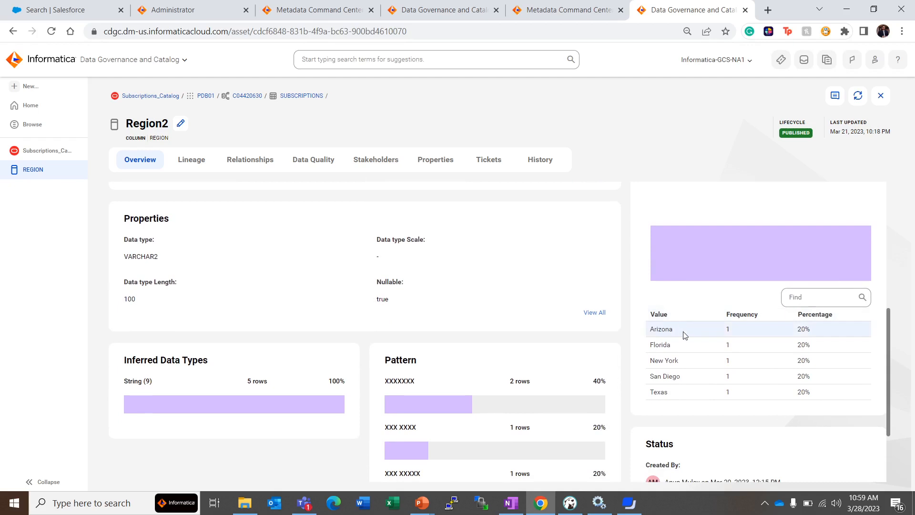
mouse_move(692, 392)
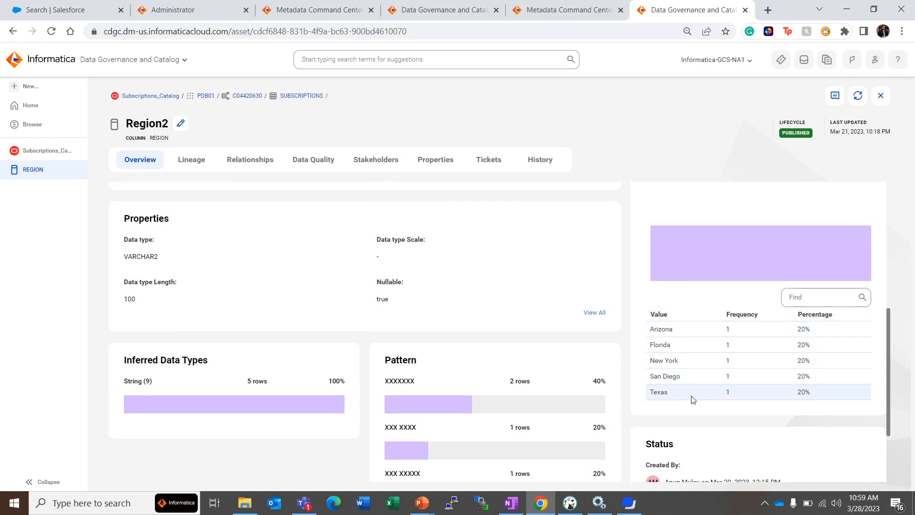
mouse_move(683, 328)
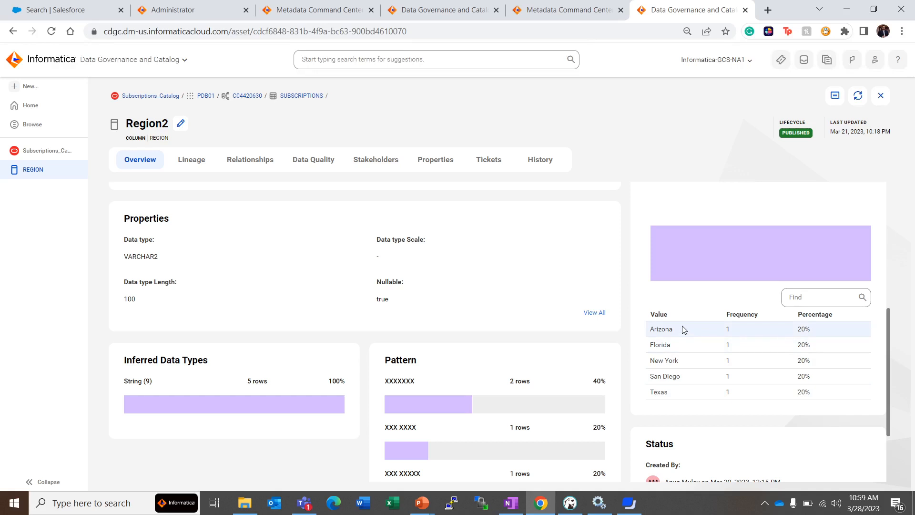
mouse_move(708, 331)
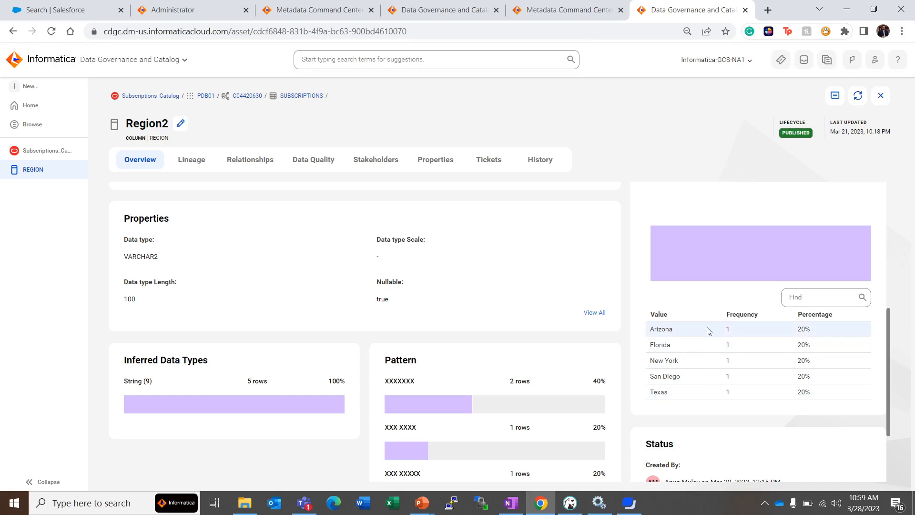
mouse_move(740, 329)
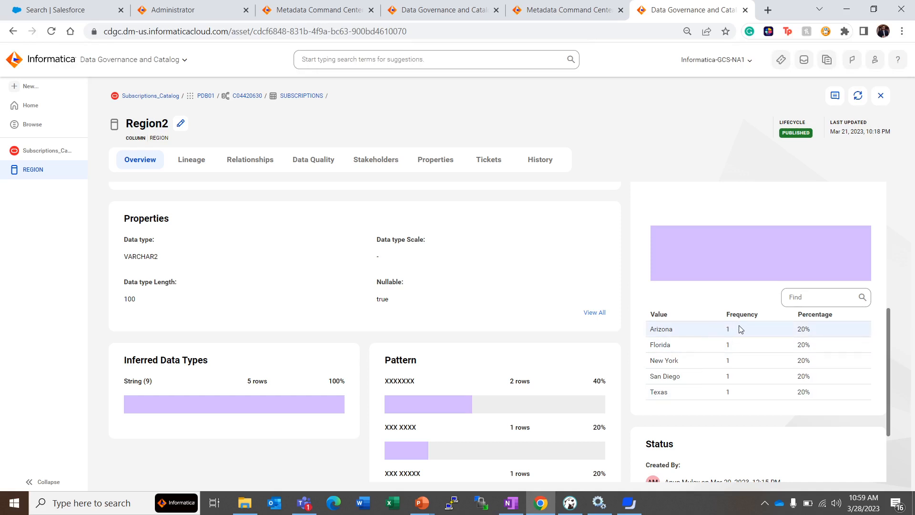
mouse_move(747, 392)
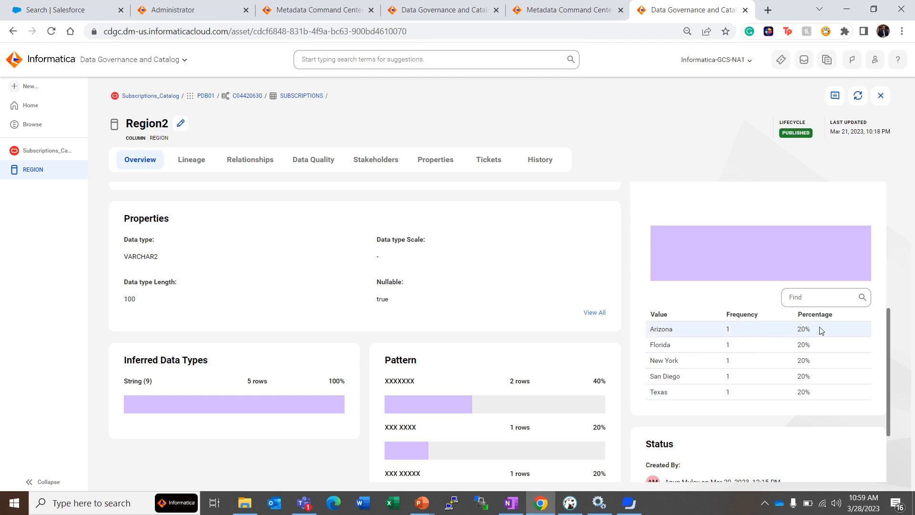
mouse_move(813, 335)
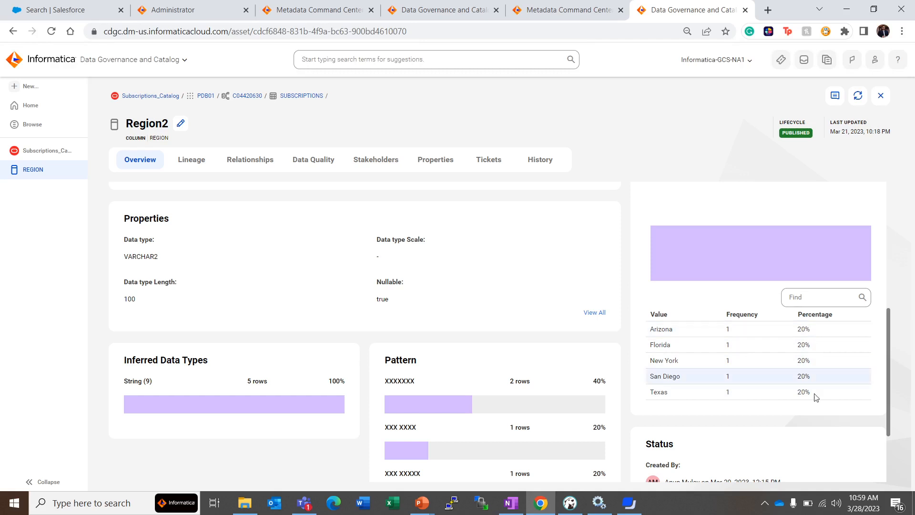
Scroll the Region2 Overview up and down, then bring up the window switcher
scroll("up", 3)
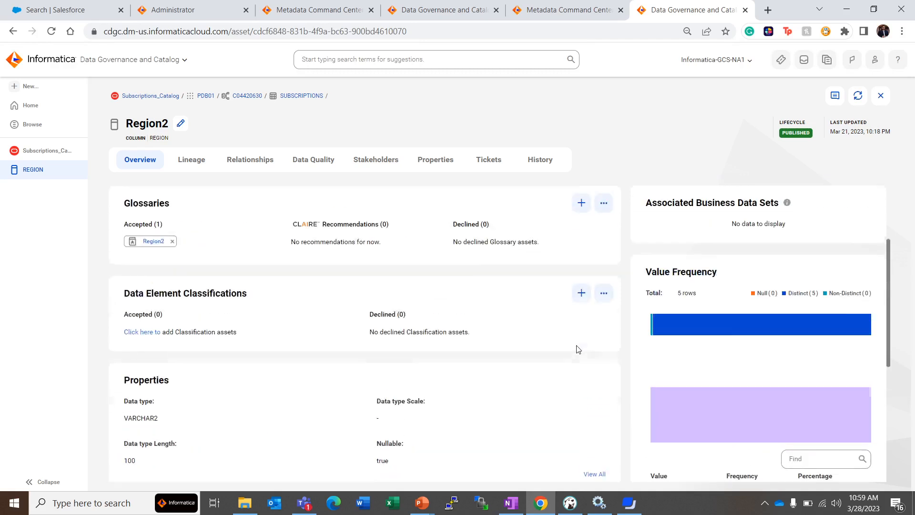
scroll("up", 3)
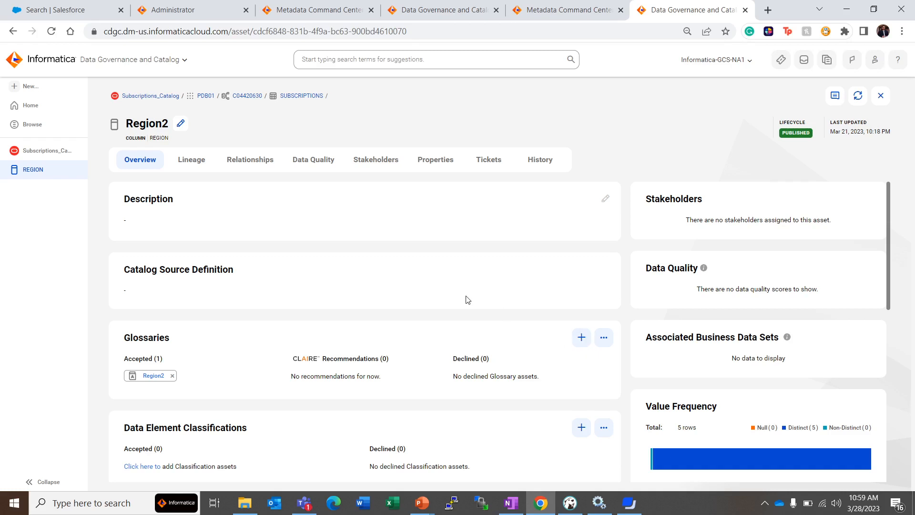
scroll("down", 3)
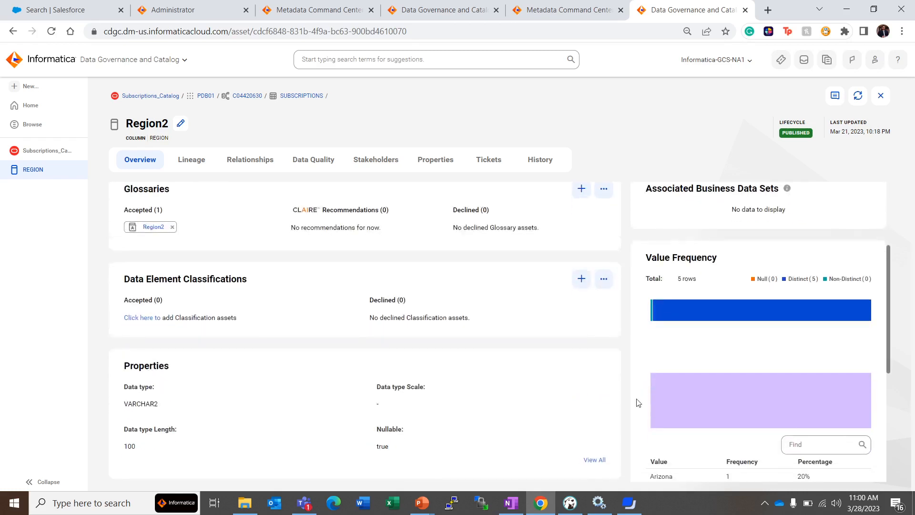
scroll("down", 3)
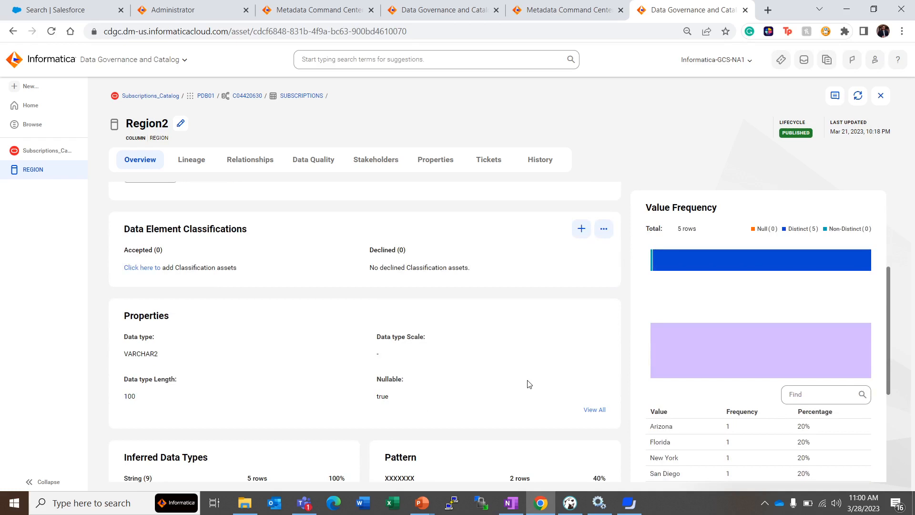
mouse_move(403, 453)
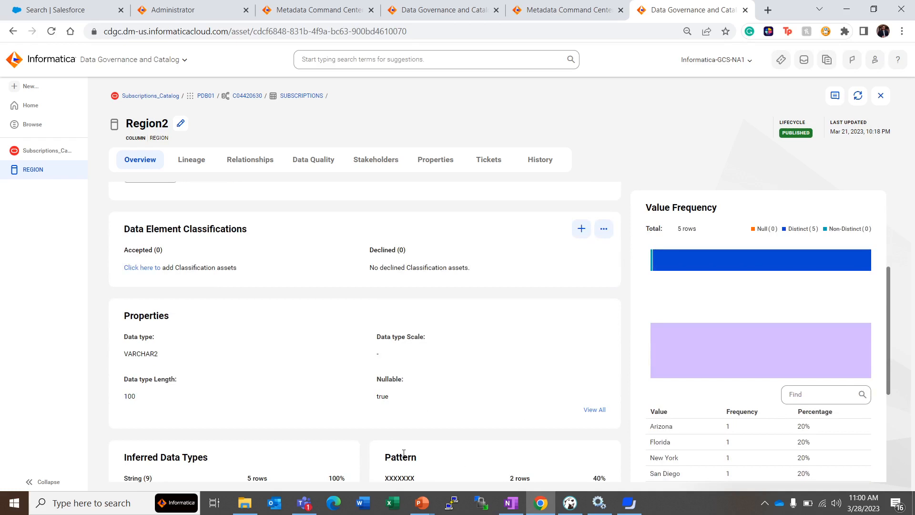
key("alt+tab")
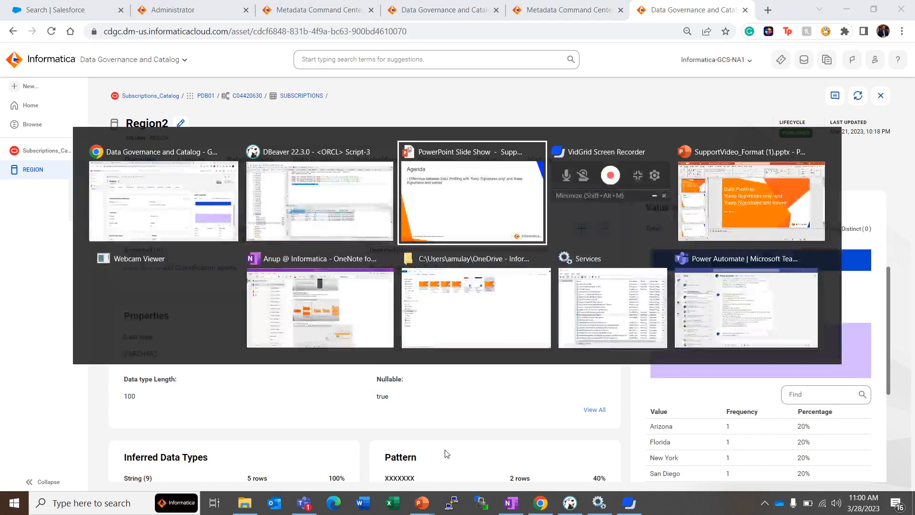